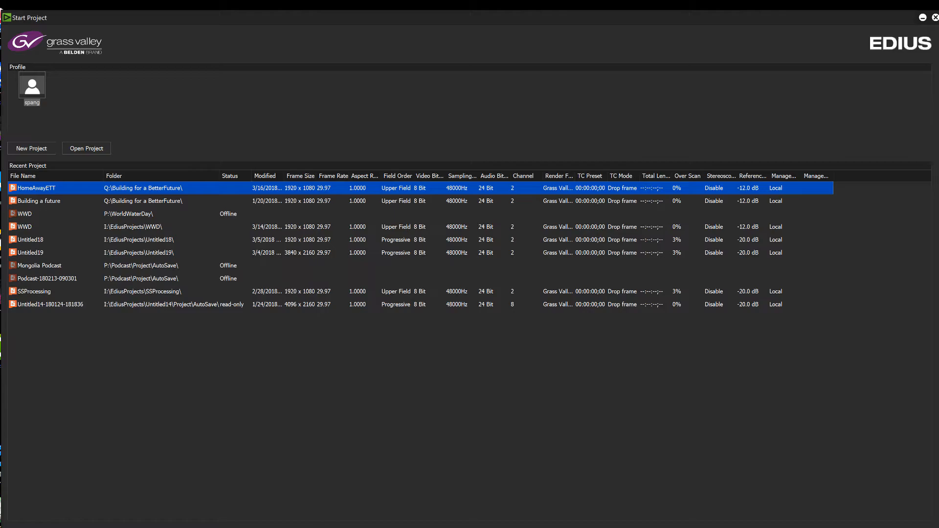
Step: Start a new project and name it 'HomeAwayfrom Home'
left_click(30, 147)
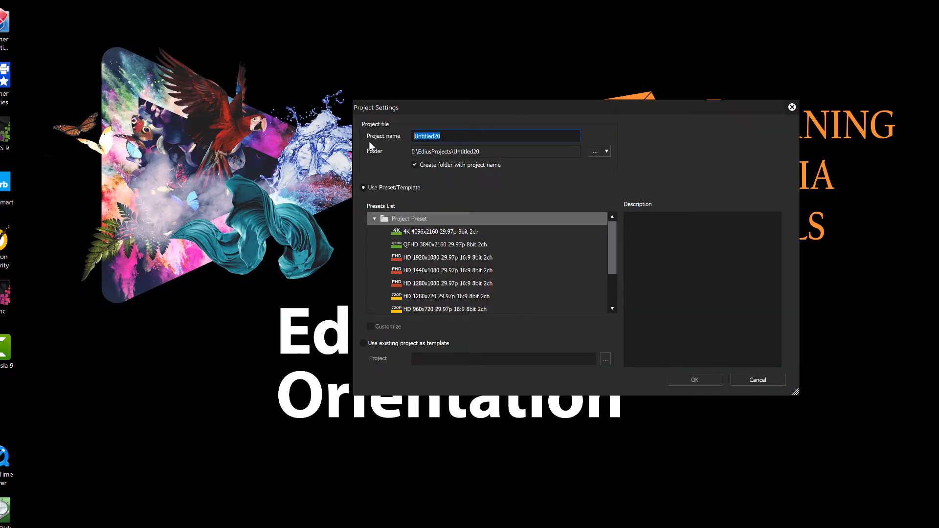
type("HomeAwayfrom Hom")
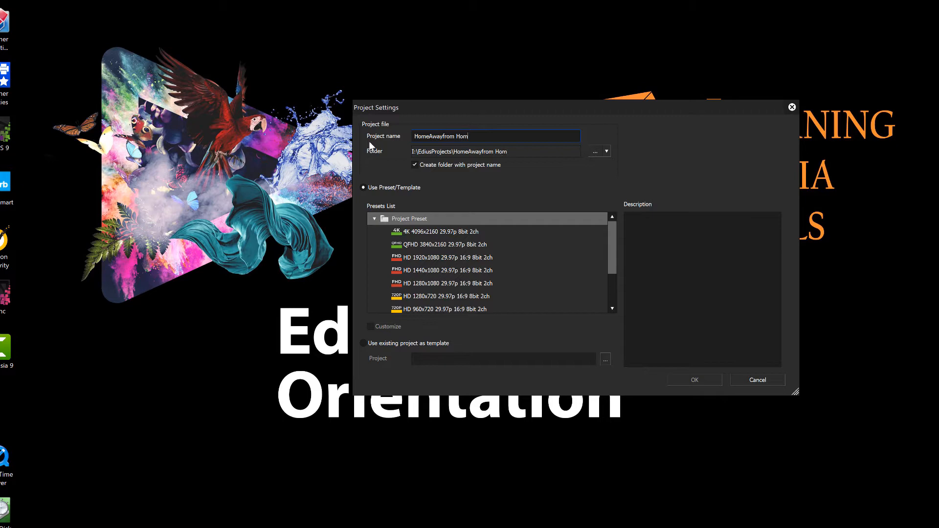
type("e")
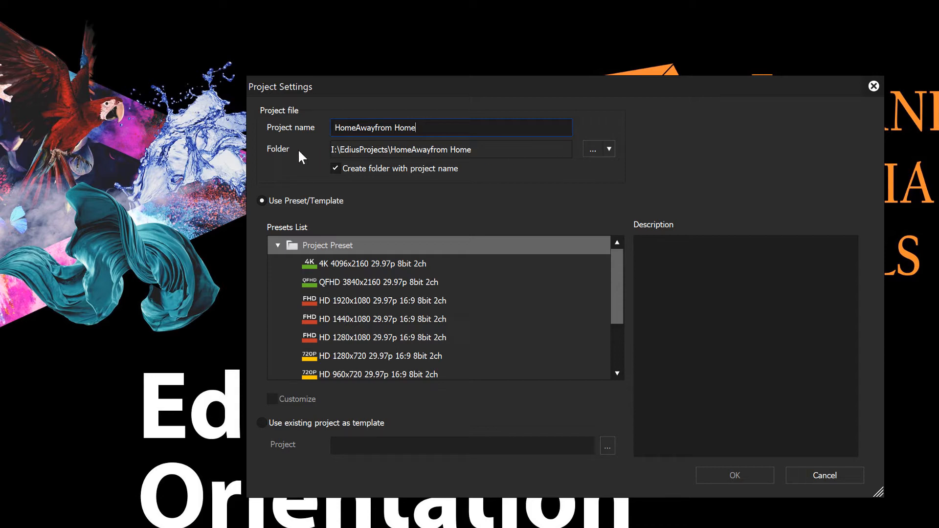
mouse_move(350, 157)
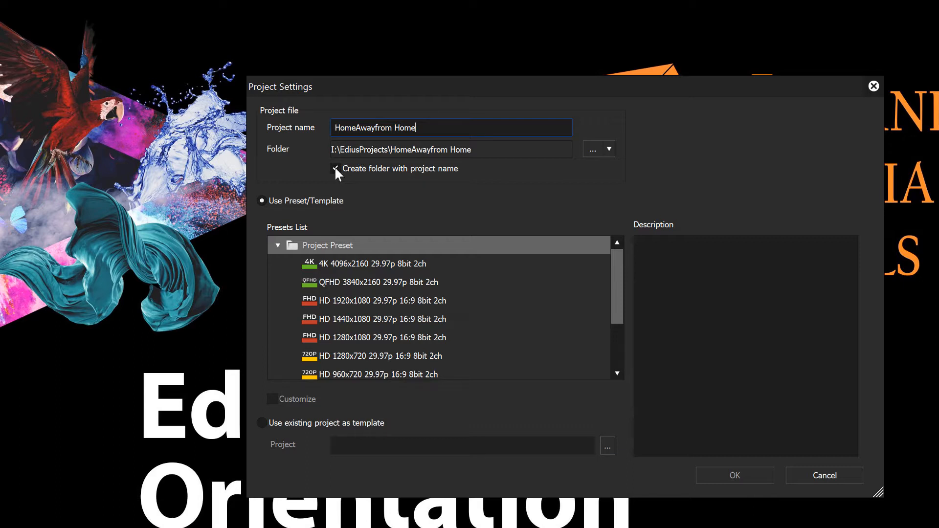
Step: Choose the HD 1920x1080 29.97p 16:9 8bit 2ch preset with Customize enabled
left_click(336, 168)
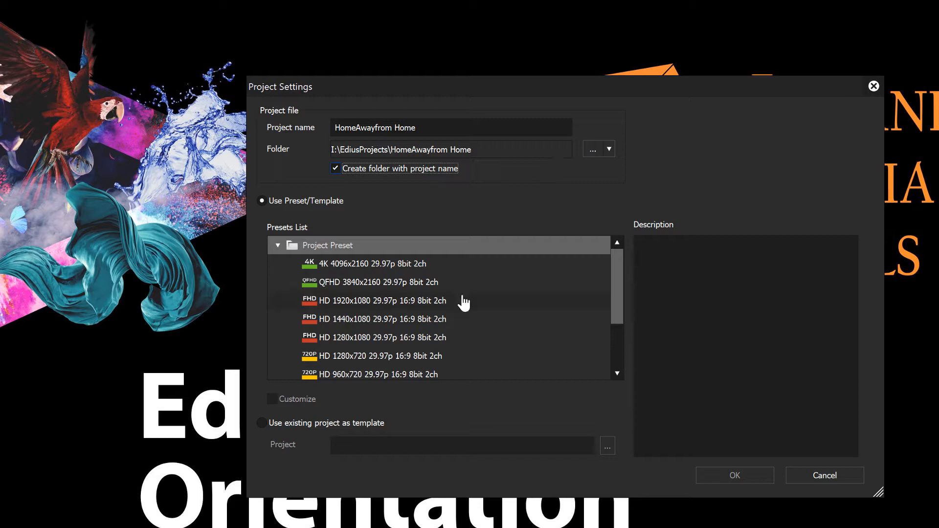
mouse_move(538, 308)
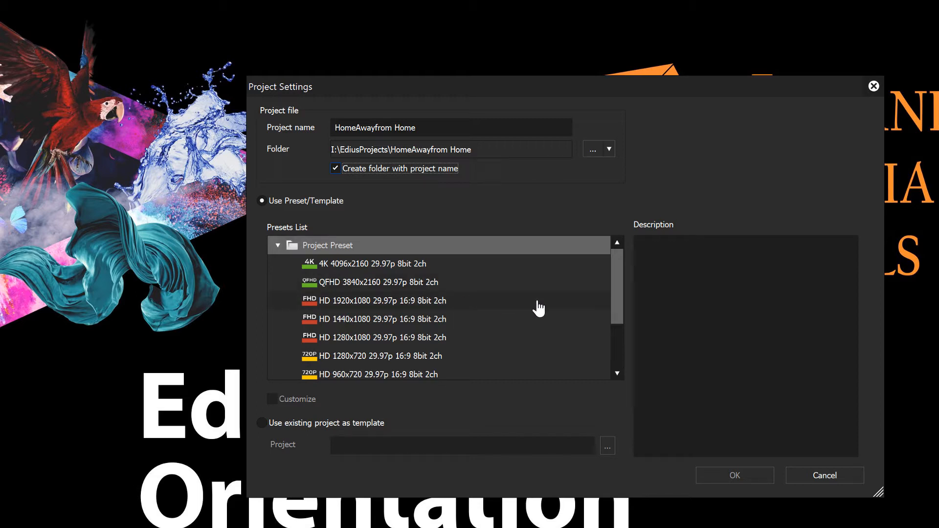
mouse_move(370, 315)
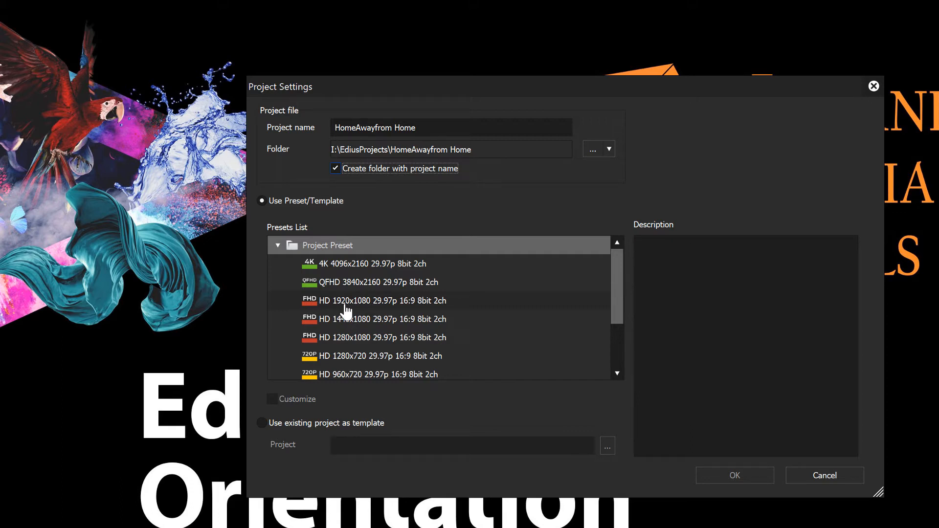
mouse_move(341, 307)
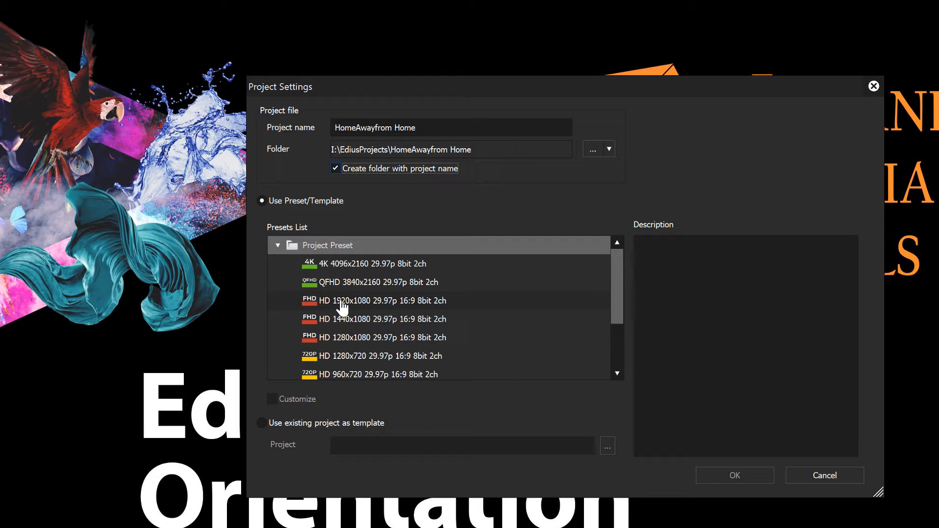
mouse_move(383, 310)
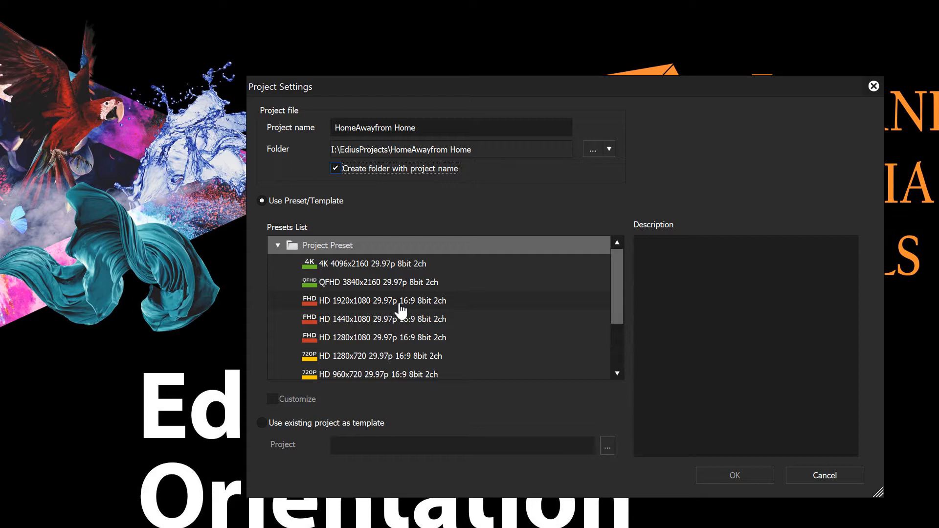
mouse_move(426, 312)
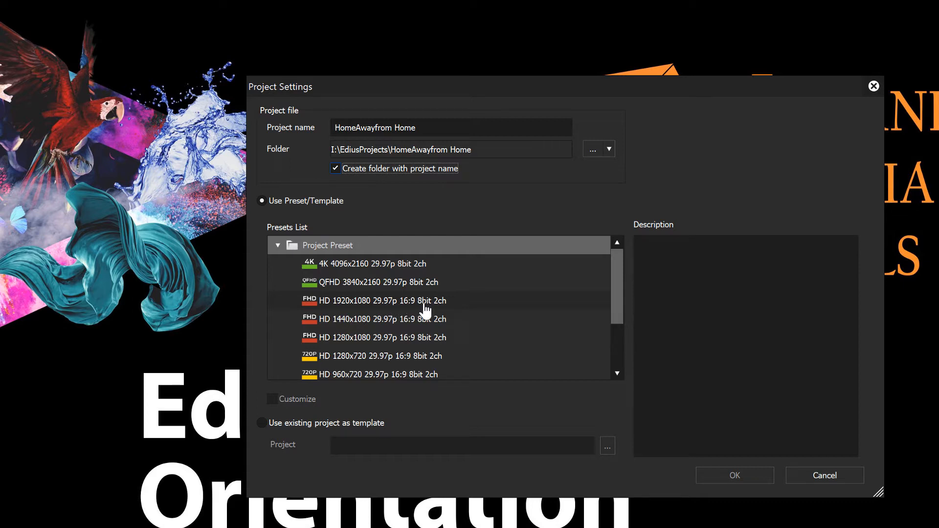
mouse_move(361, 306)
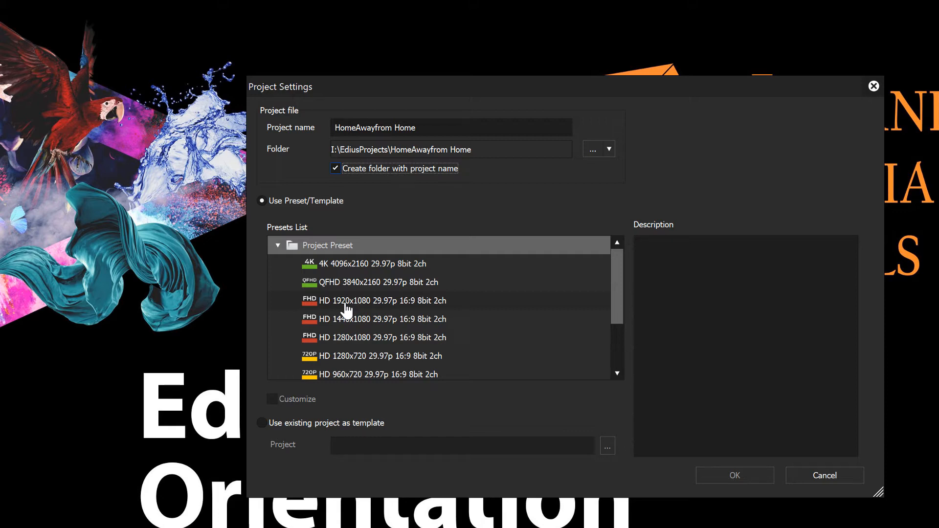
mouse_move(368, 325)
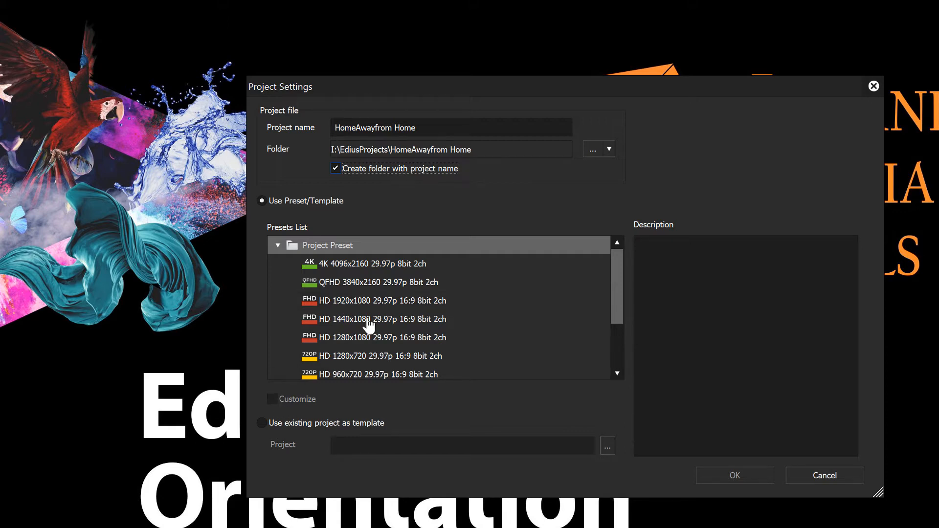
mouse_move(371, 306)
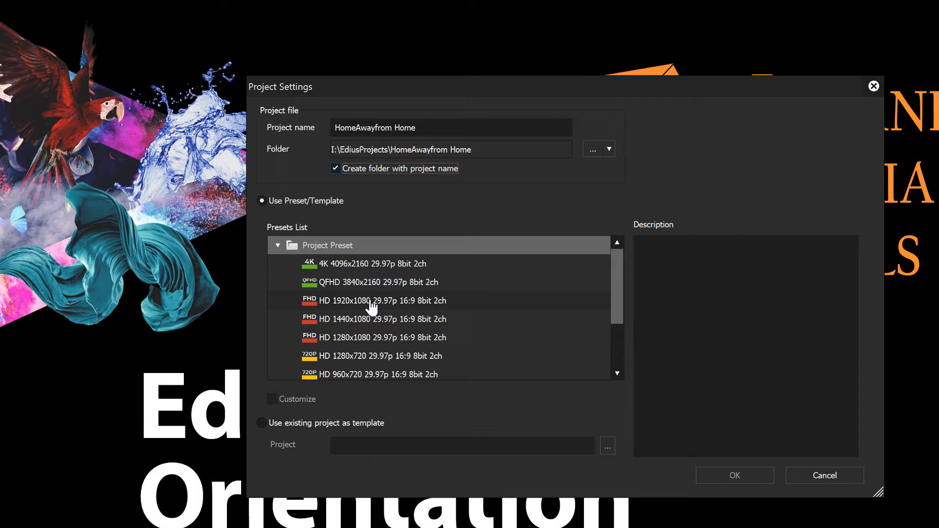
left_click(381, 301)
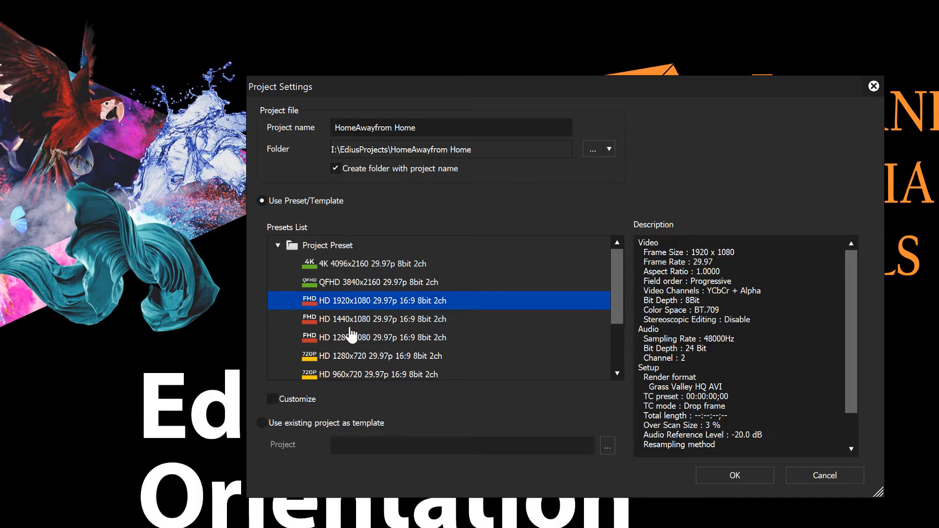
left_click(273, 399)
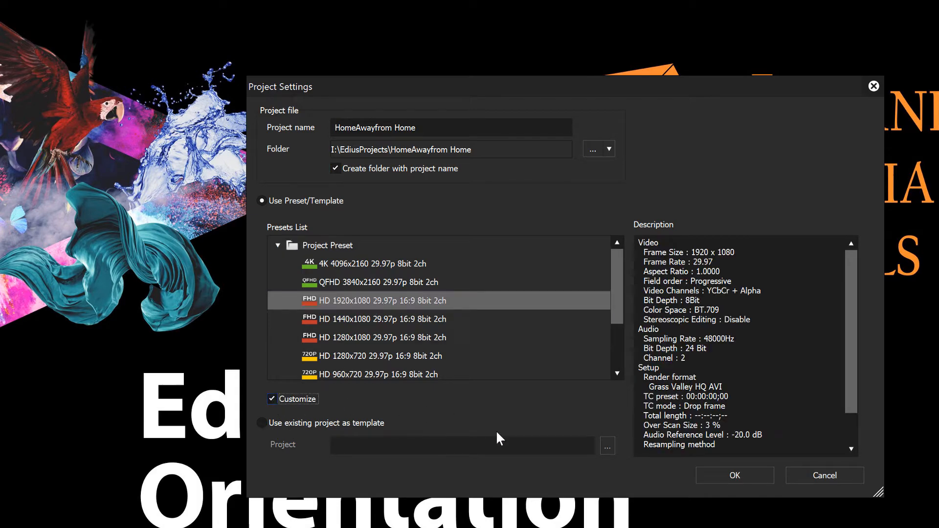
Step: In Advanced project settings, set the default video tracks to 3
left_click(734, 476)
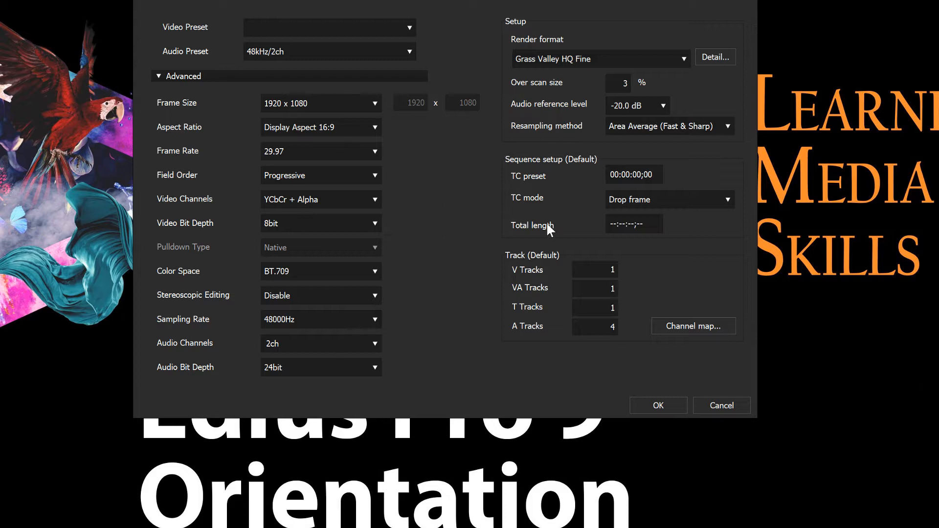
left_click(594, 288)
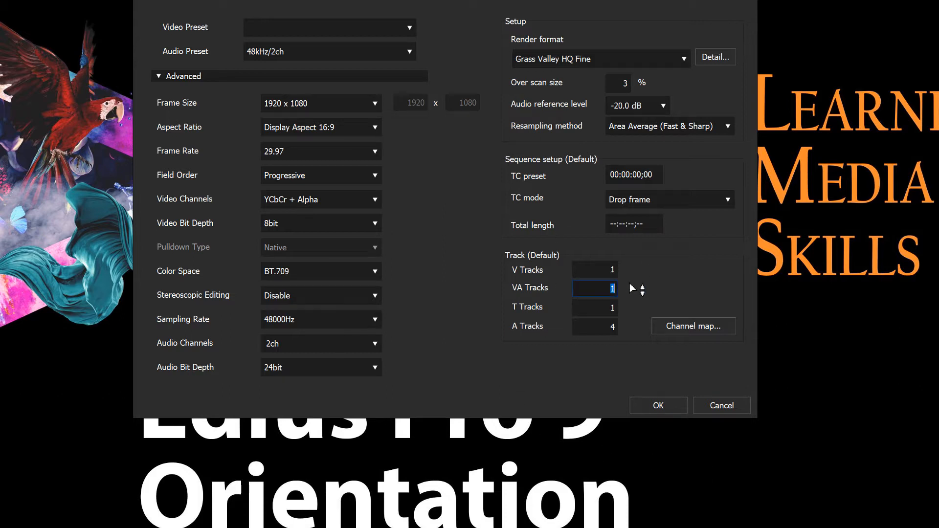
left_click(642, 293)
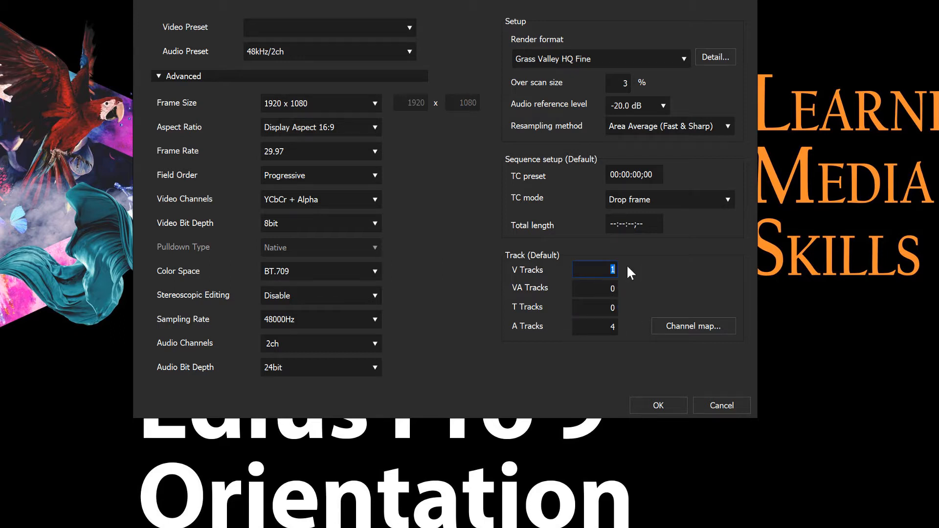
type("3")
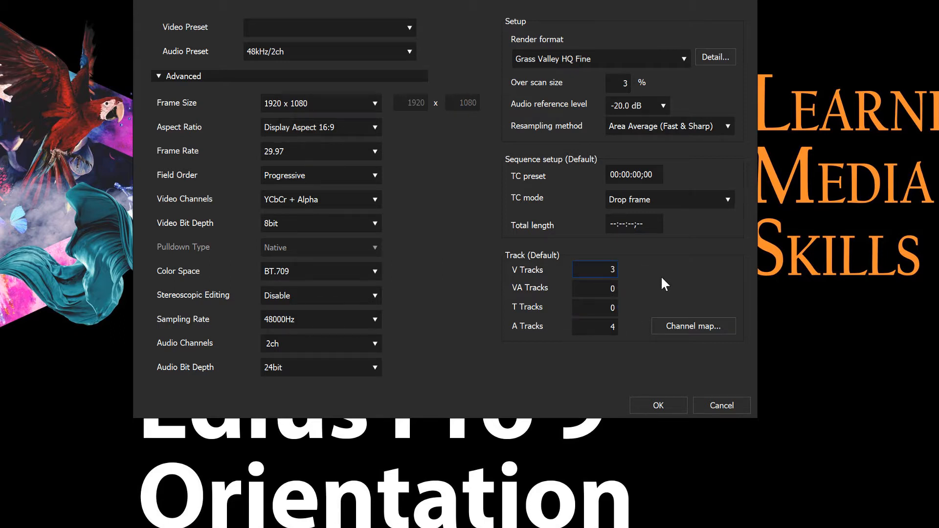
left_click(617, 83)
type("0")
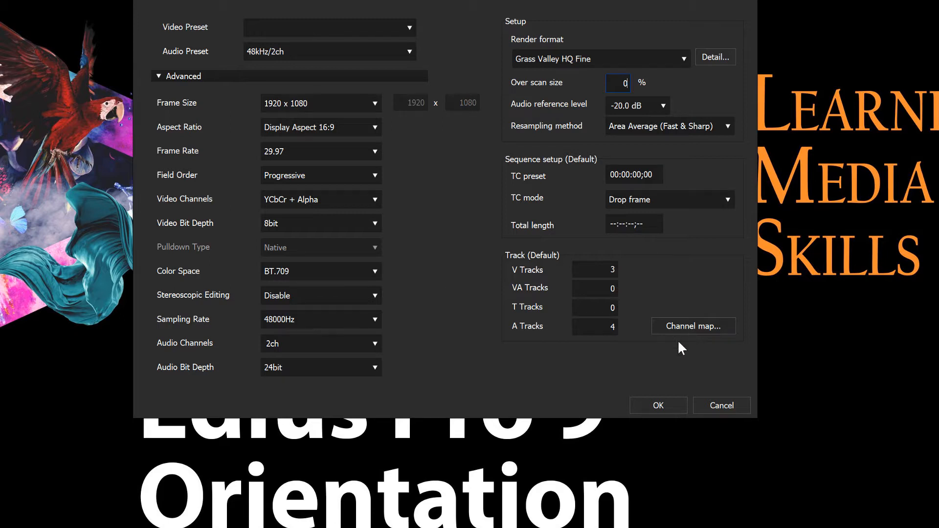
mouse_move(327, 189)
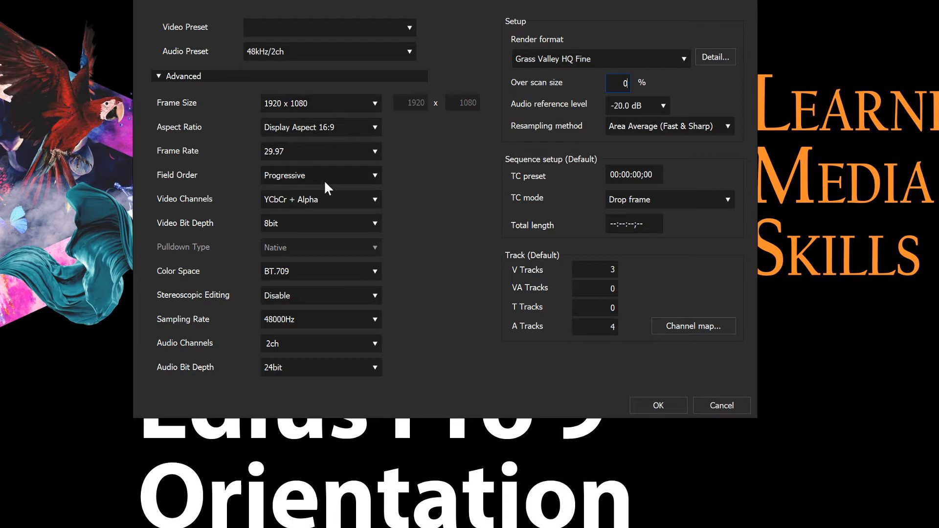
mouse_move(555, 404)
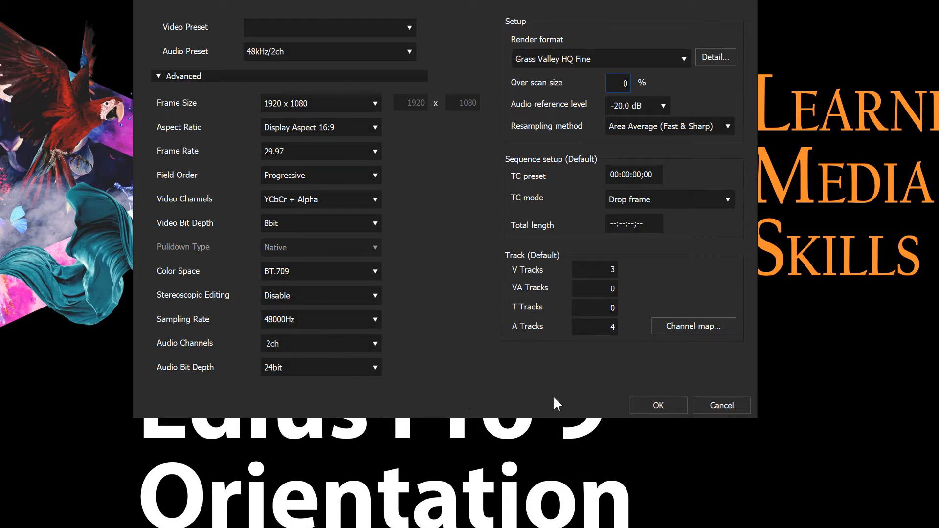
mouse_move(683, 108)
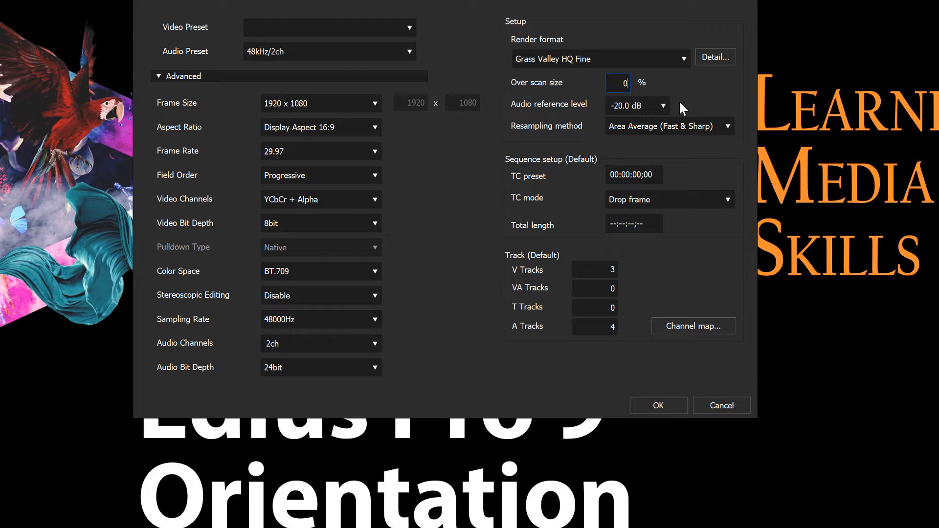
Step: Set the audio reference level to -12.0 dB and accept the project settings
left_click(663, 106)
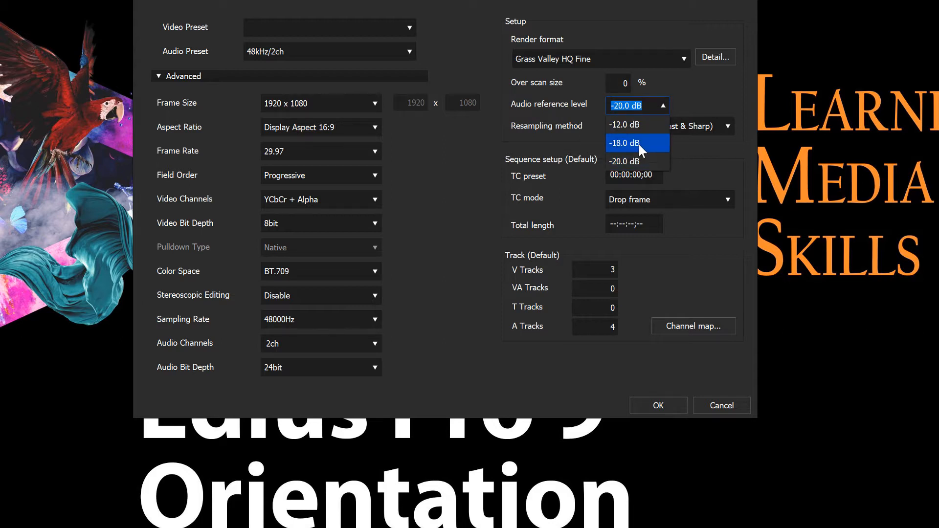
left_click(624, 124)
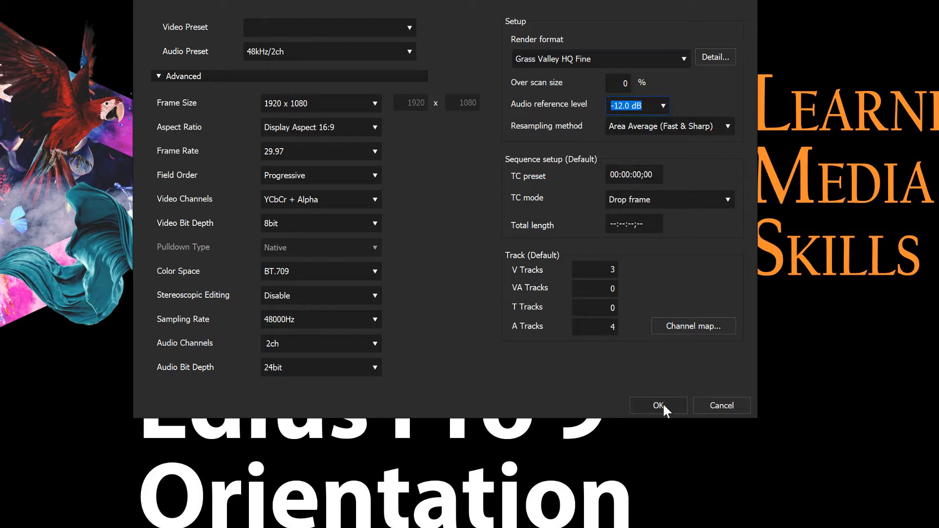
mouse_move(603, 368)
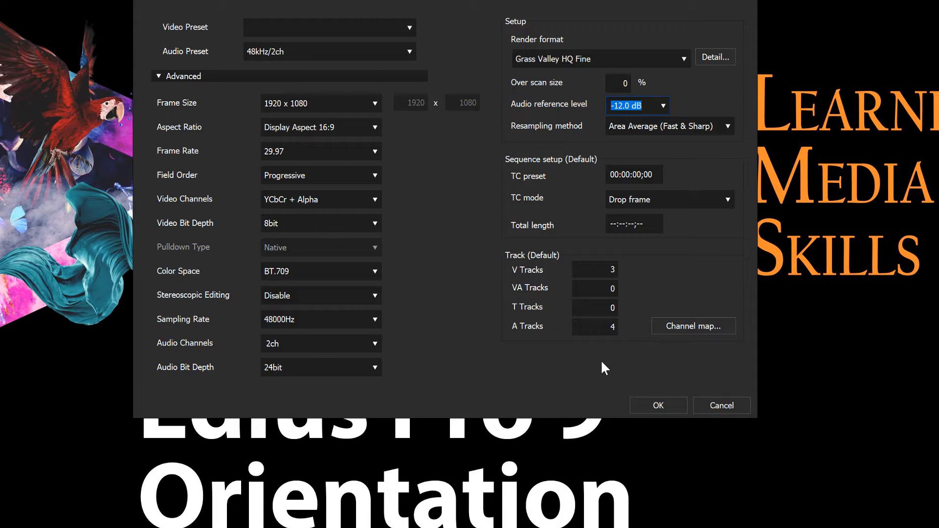
left_click(658, 405)
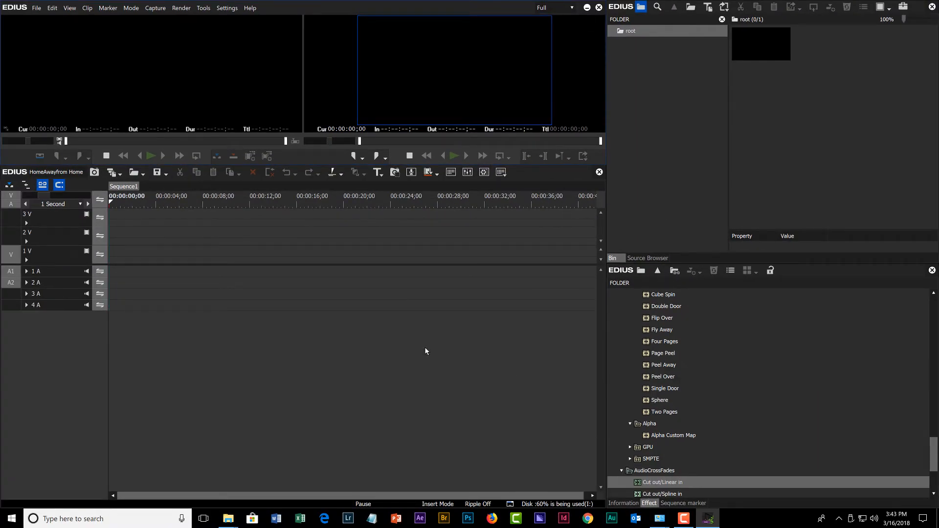
mouse_move(437, 340)
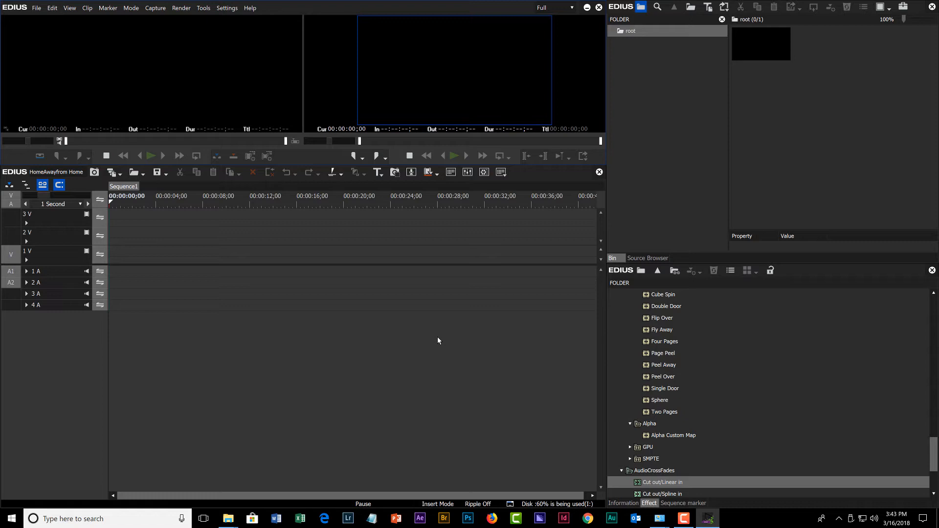
mouse_move(438, 341)
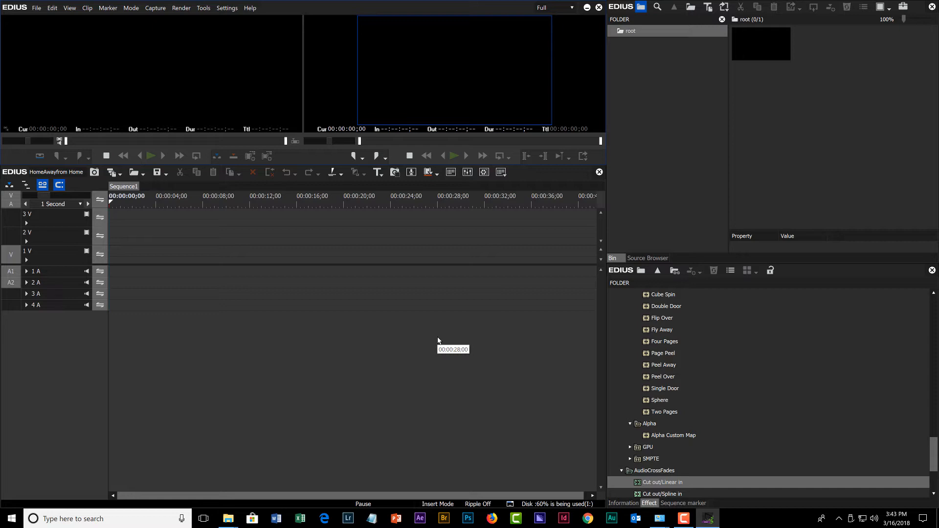
mouse_move(482, 386)
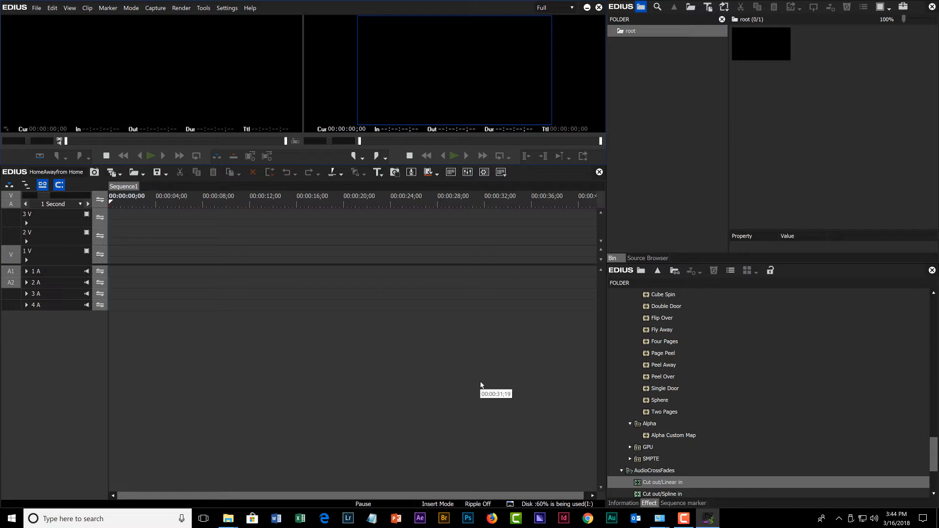
mouse_move(444, 376)
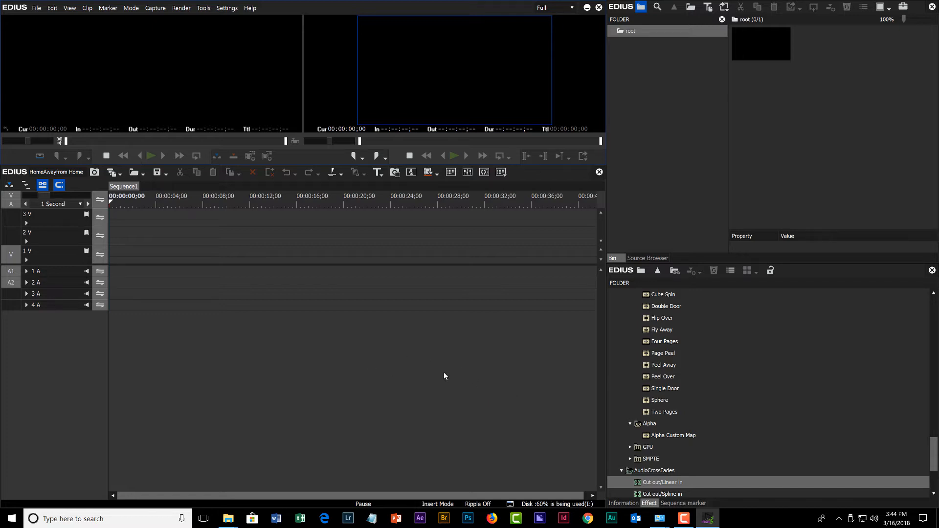
mouse_move(442, 373)
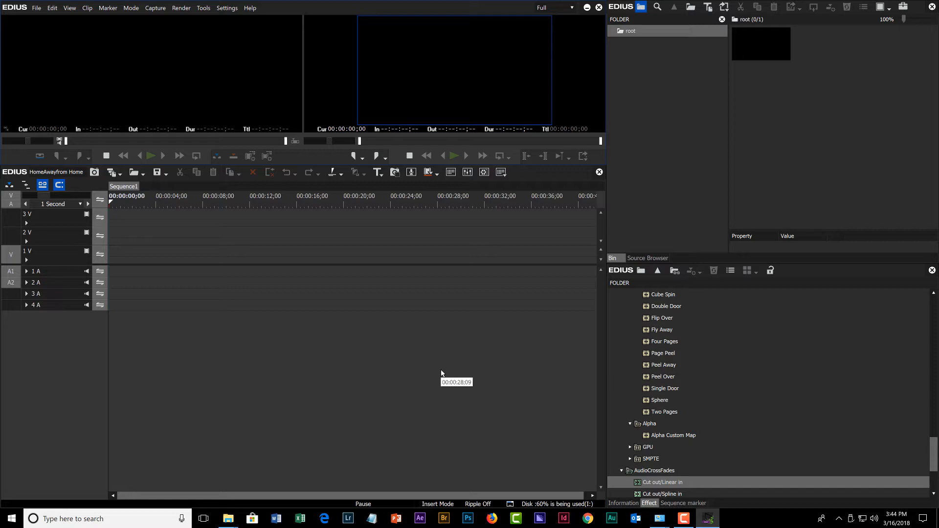
mouse_move(689, 387)
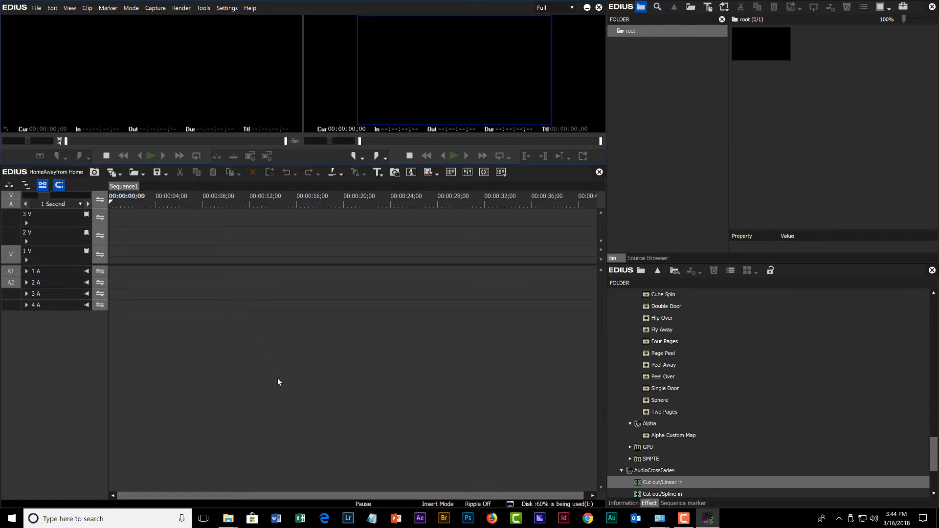
mouse_move(290, 391)
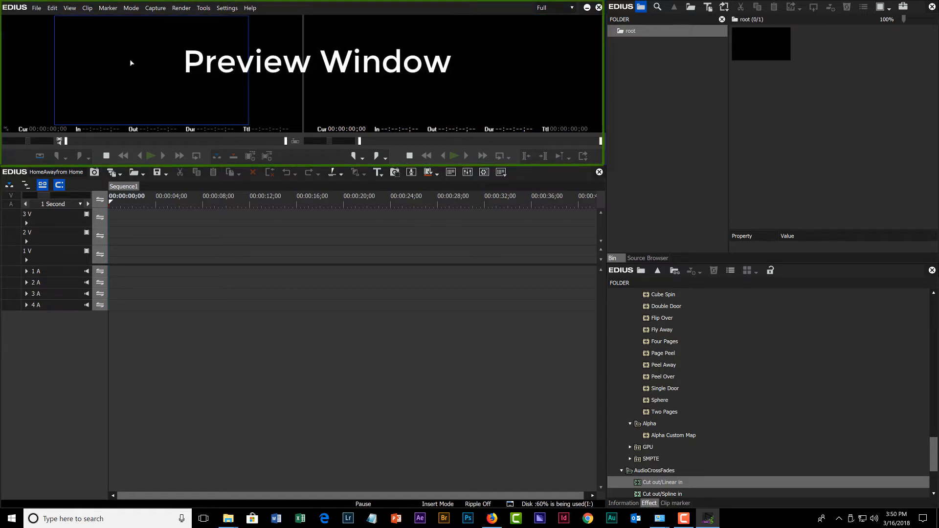
mouse_move(204, 144)
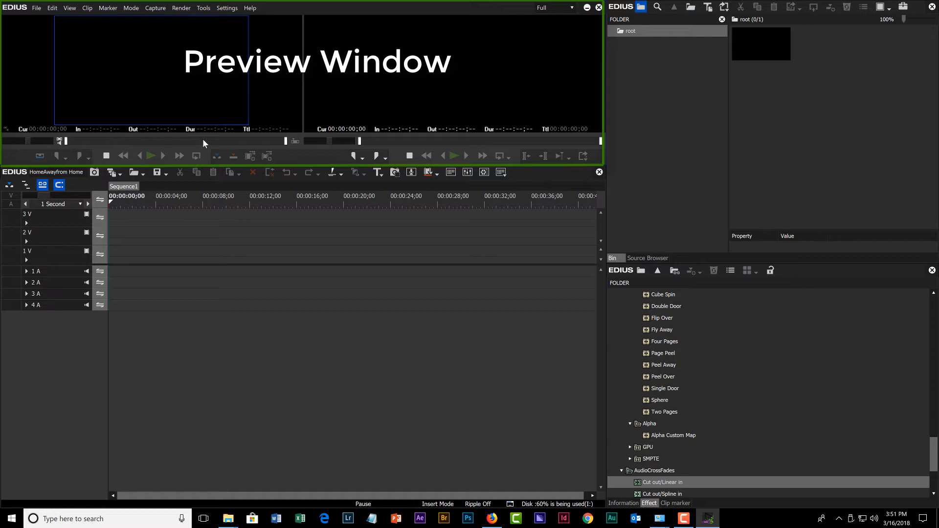
mouse_move(225, 260)
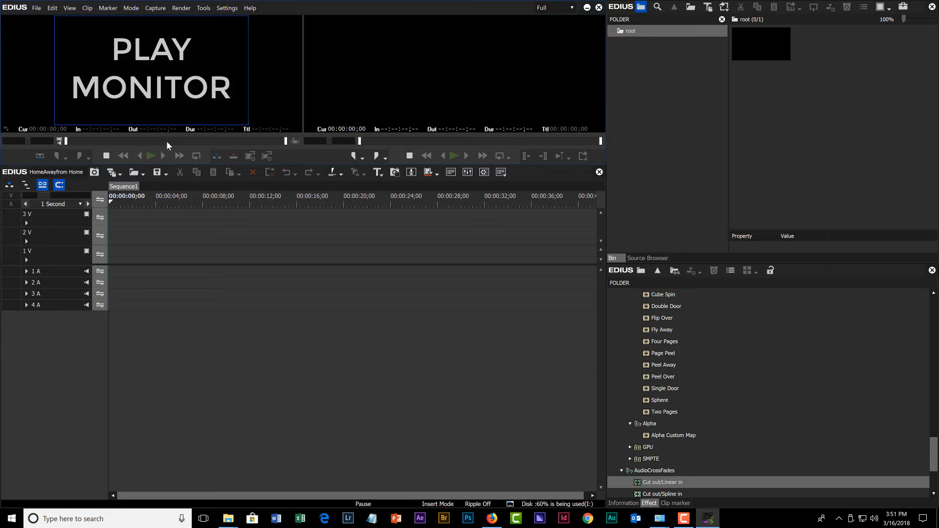
mouse_move(228, 271)
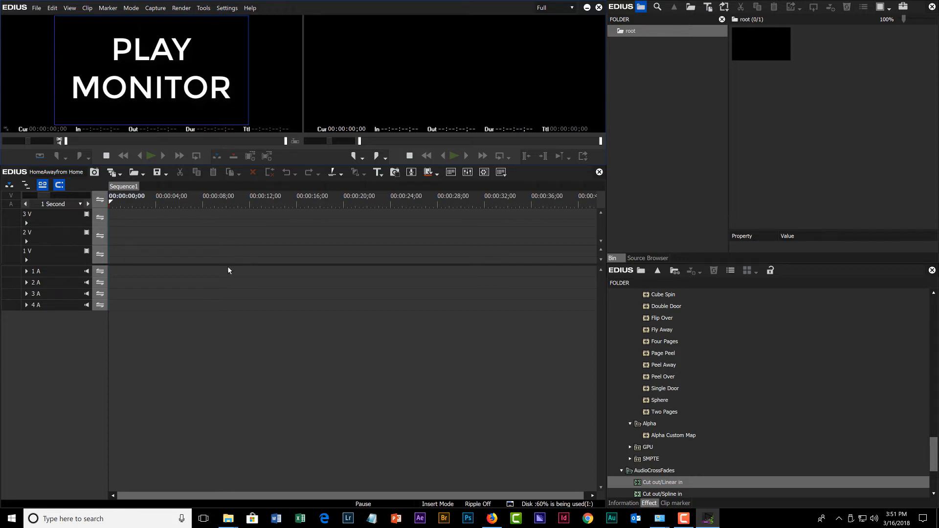
mouse_move(206, 78)
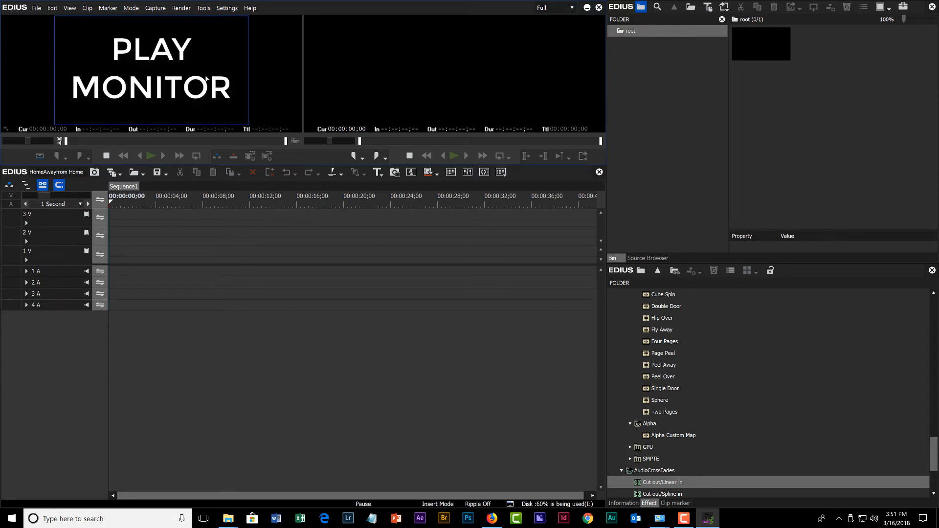
mouse_move(310, 84)
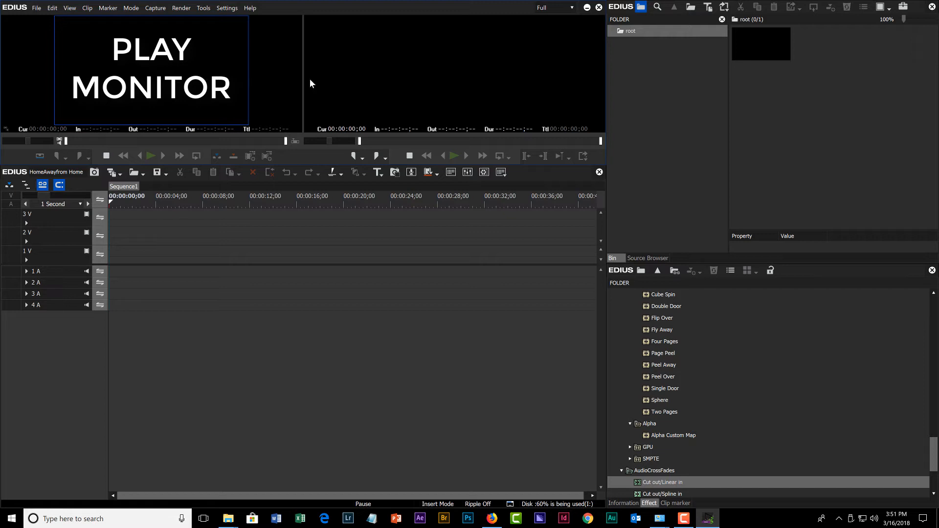
Step: Undock the Timeline window so it floats over the desktop
left_click(453, 70)
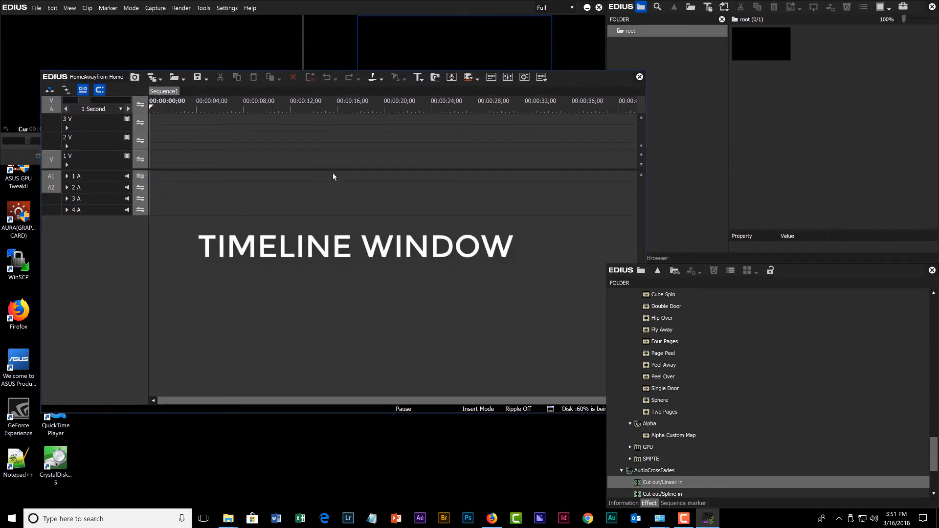
mouse_move(564, 77)
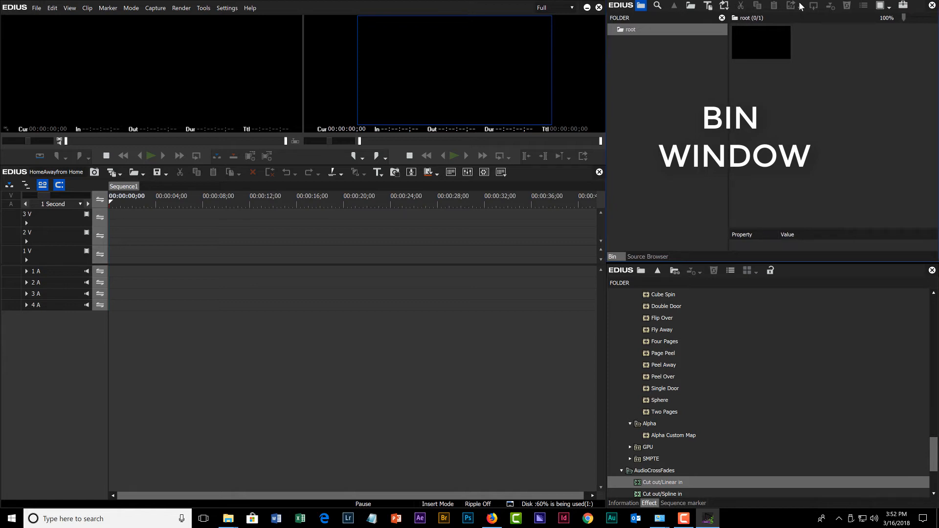
mouse_move(709, 6)
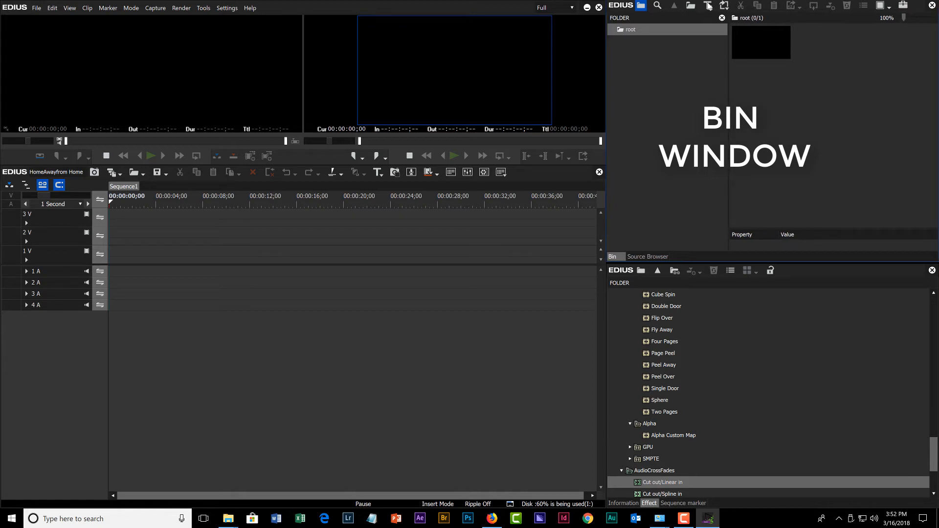
mouse_move(754, 335)
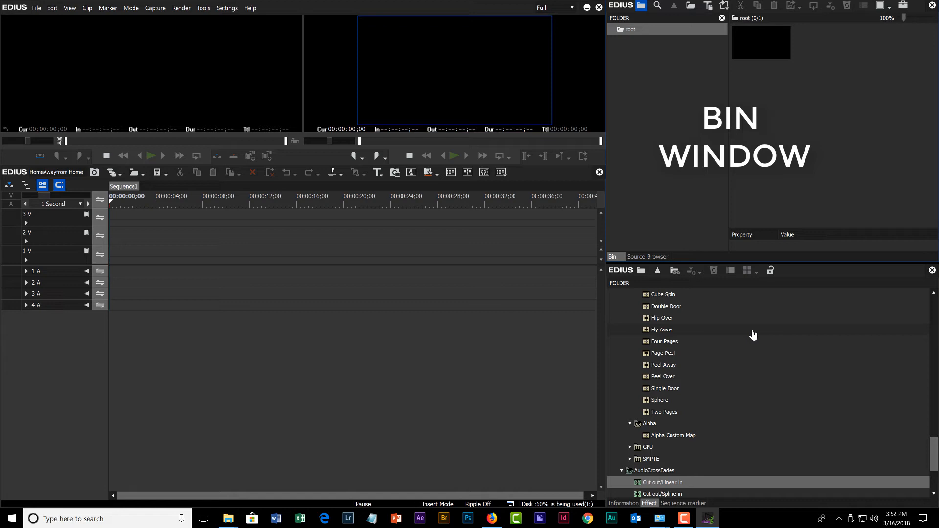
mouse_move(390, 474)
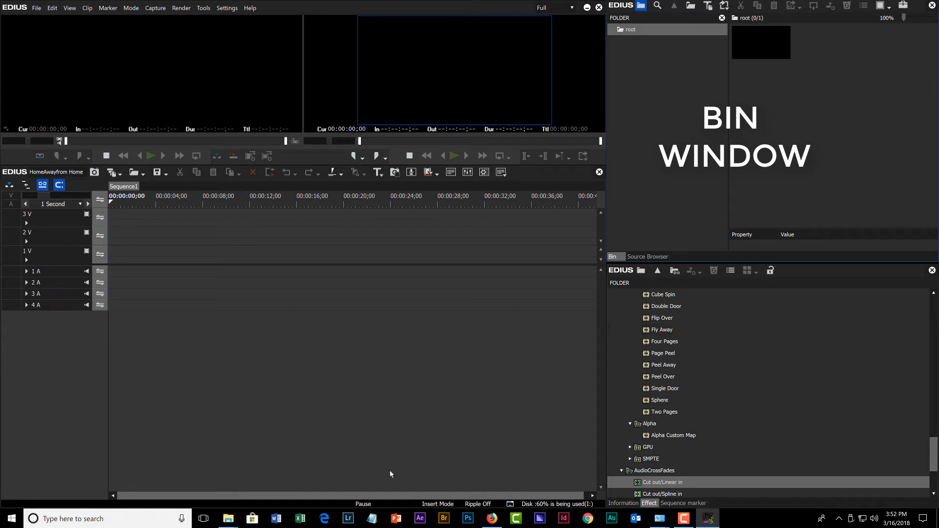
mouse_move(897, 176)
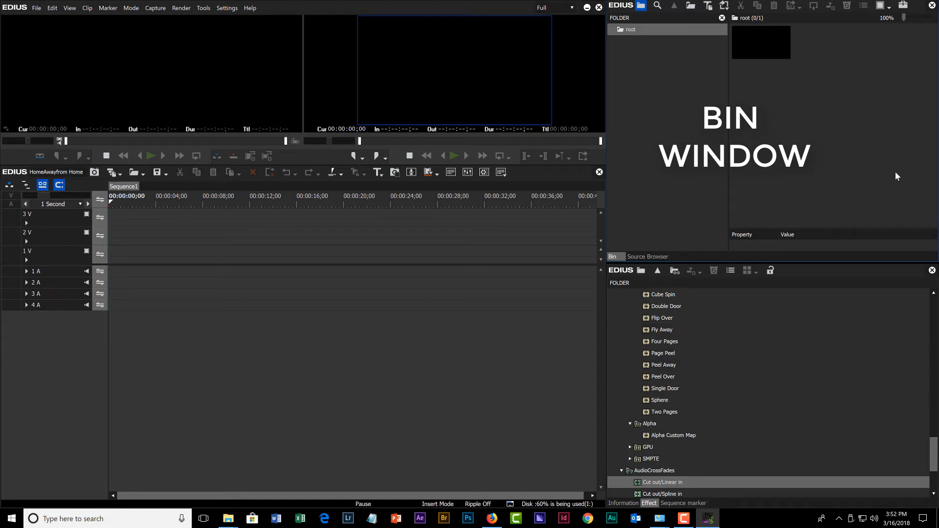
mouse_move(835, 78)
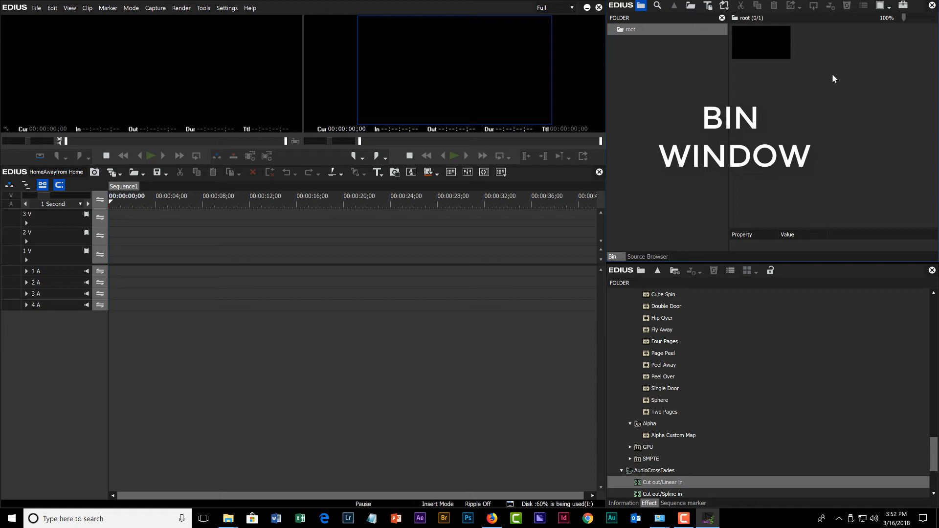
mouse_move(764, 47)
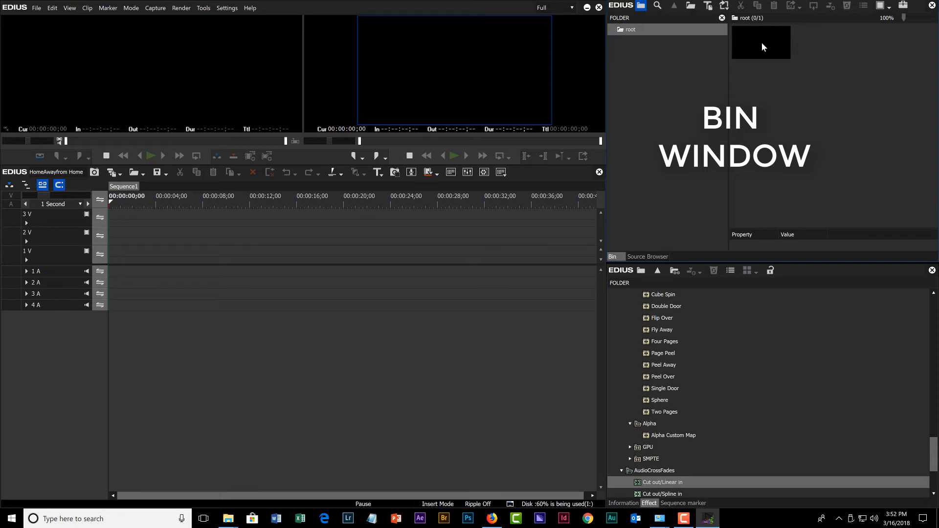
mouse_move(822, 122)
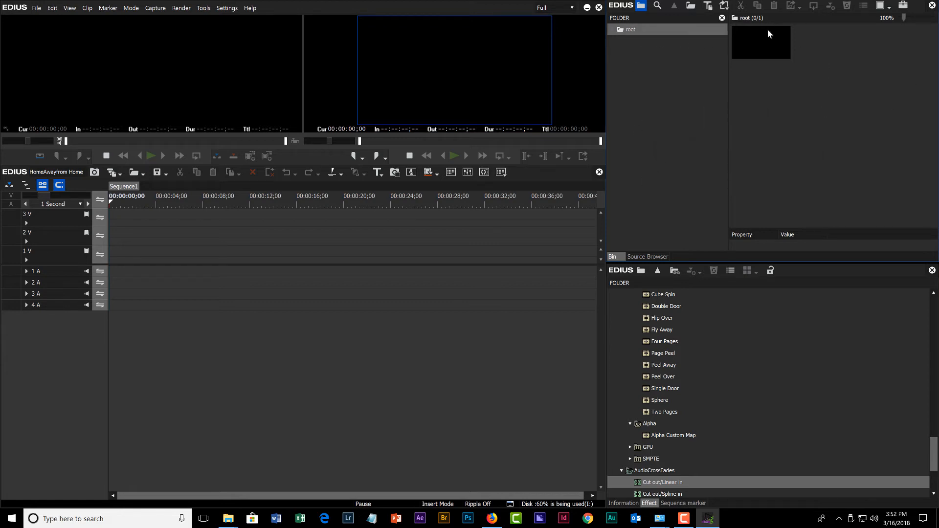
mouse_move(813, 166)
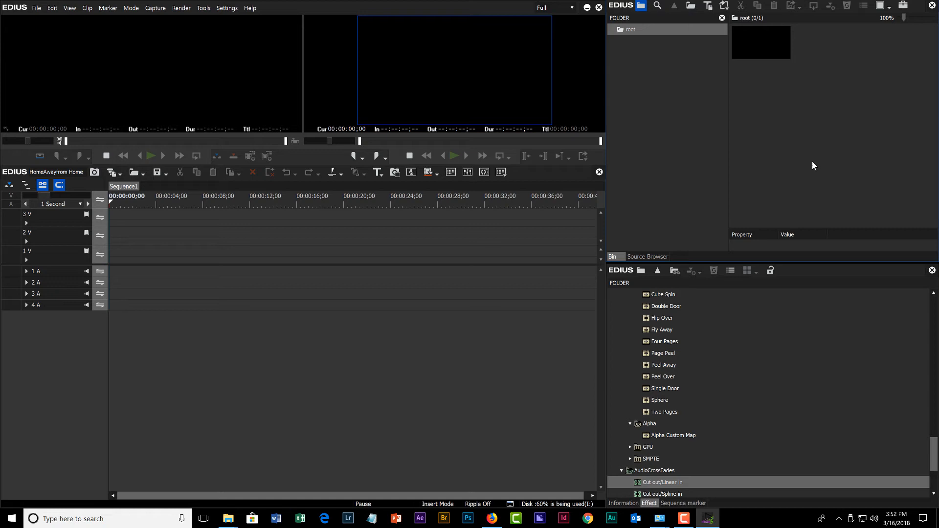
mouse_move(681, 164)
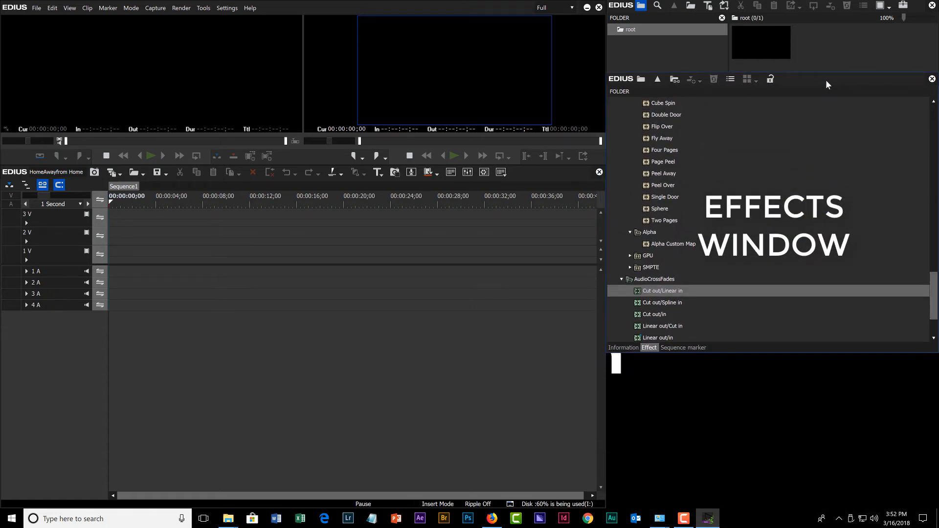
mouse_move(676, 360)
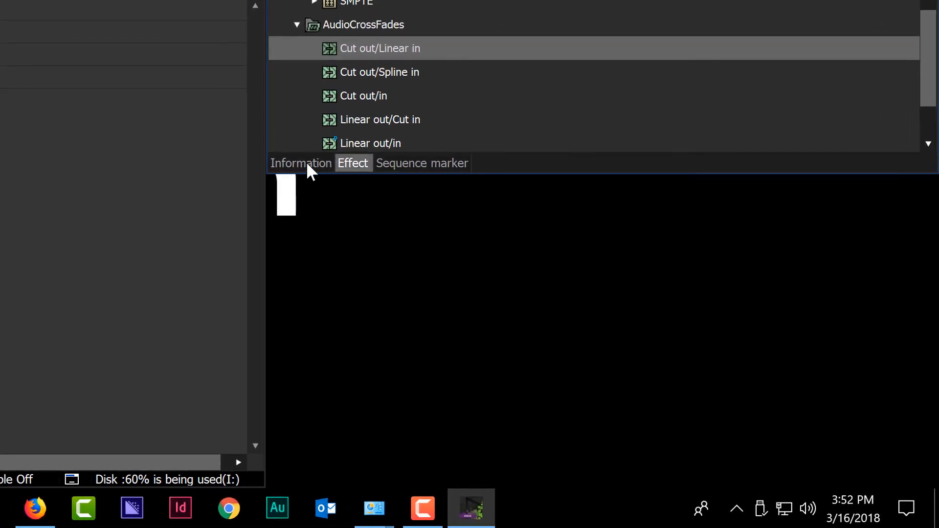
Step: Show the Information, Sequence marker and Effect palette tabs before dropping the palette
left_click(300, 164)
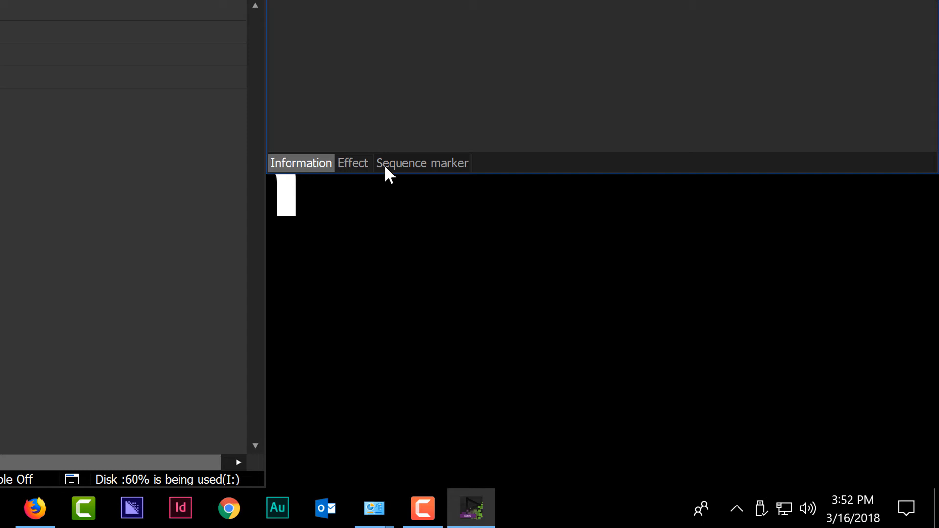
mouse_move(359, 169)
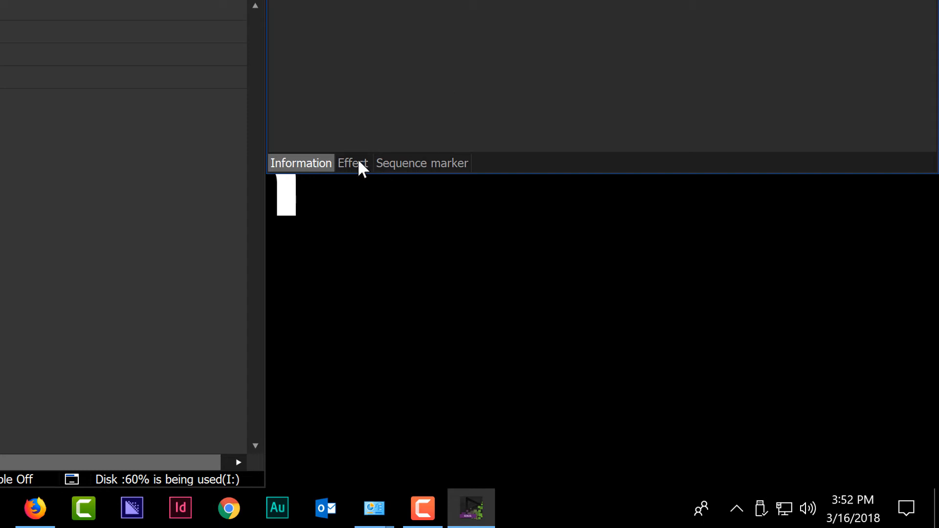
left_click(421, 163)
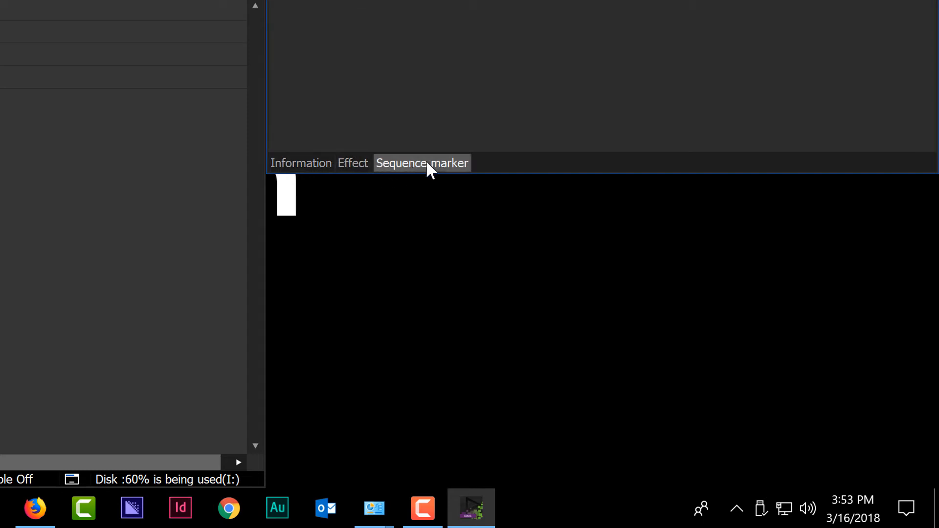
left_click(353, 163)
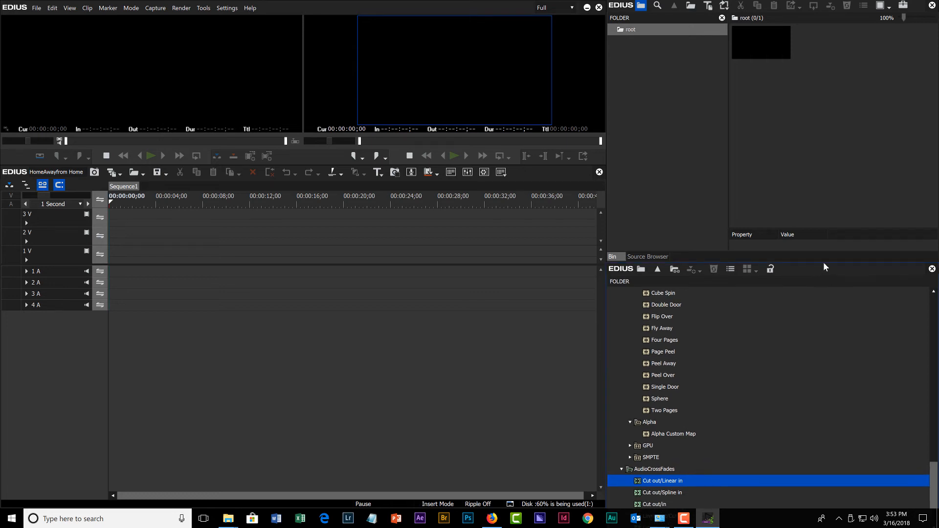
mouse_move(781, 282)
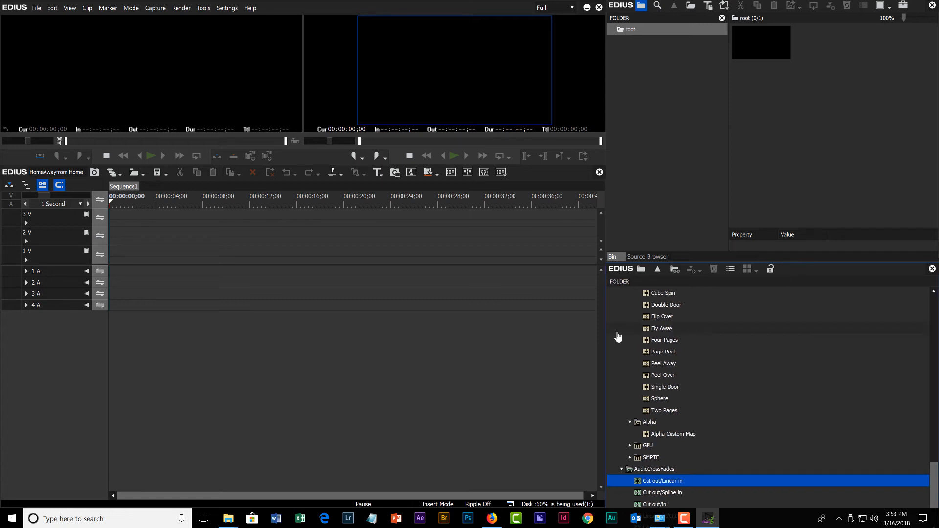
mouse_move(606, 319)
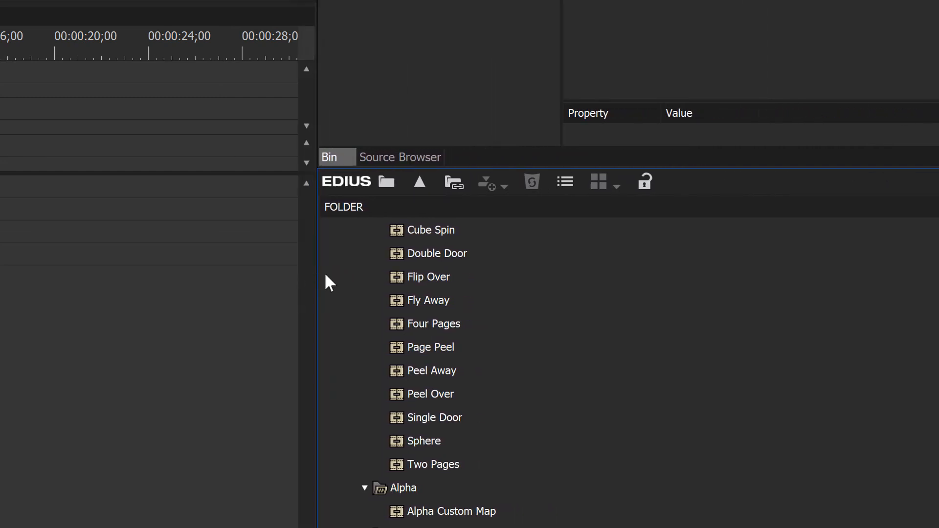
mouse_move(816, 412)
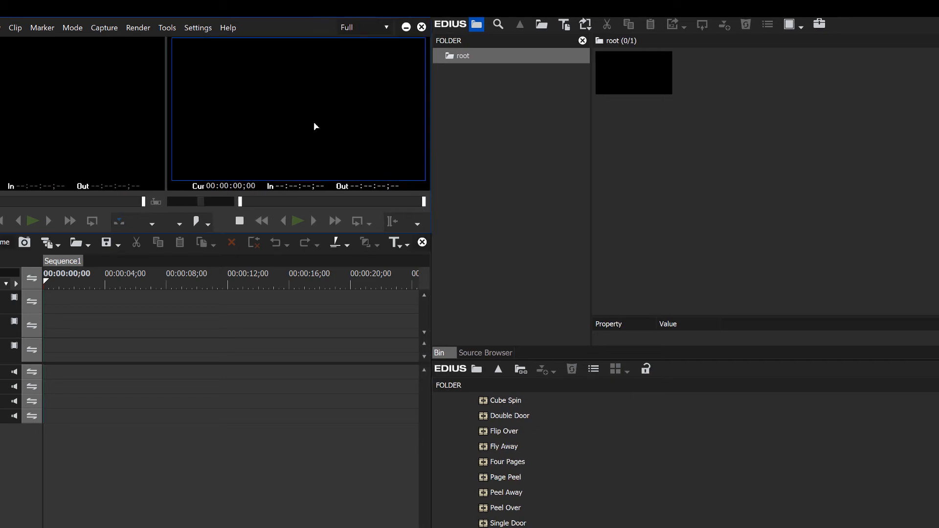
mouse_move(398, 230)
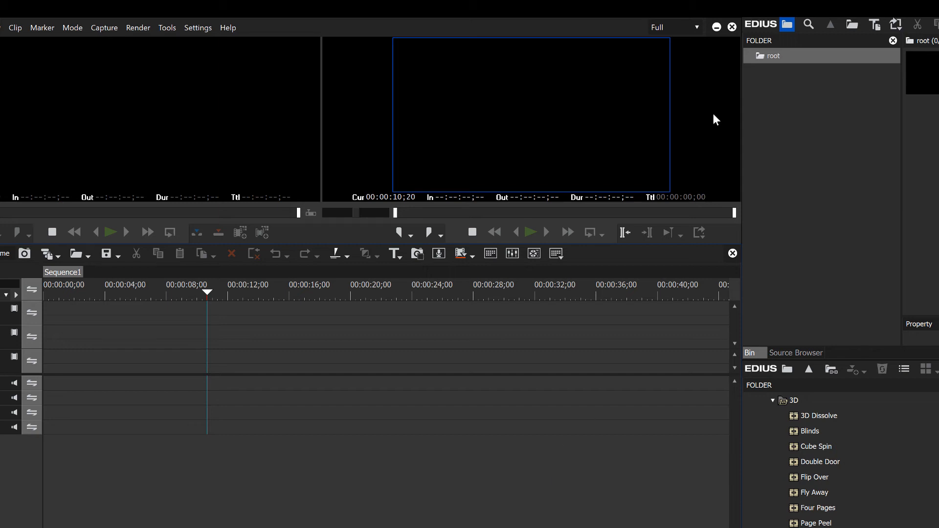
mouse_move(394, 455)
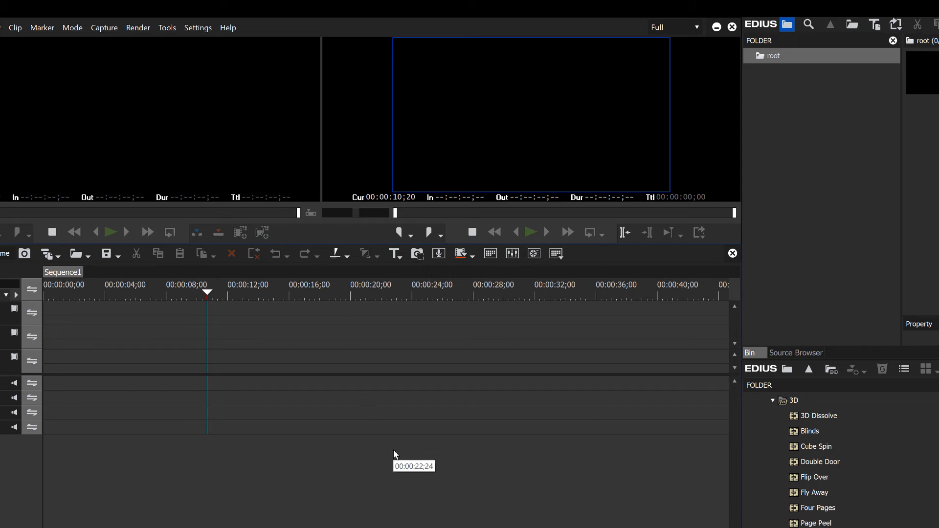
mouse_move(909, 289)
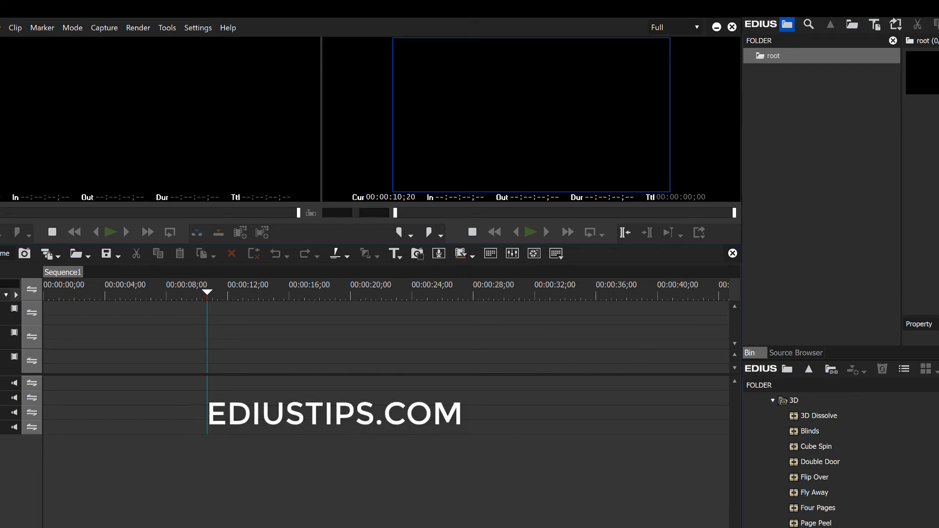
mouse_move(480, 482)
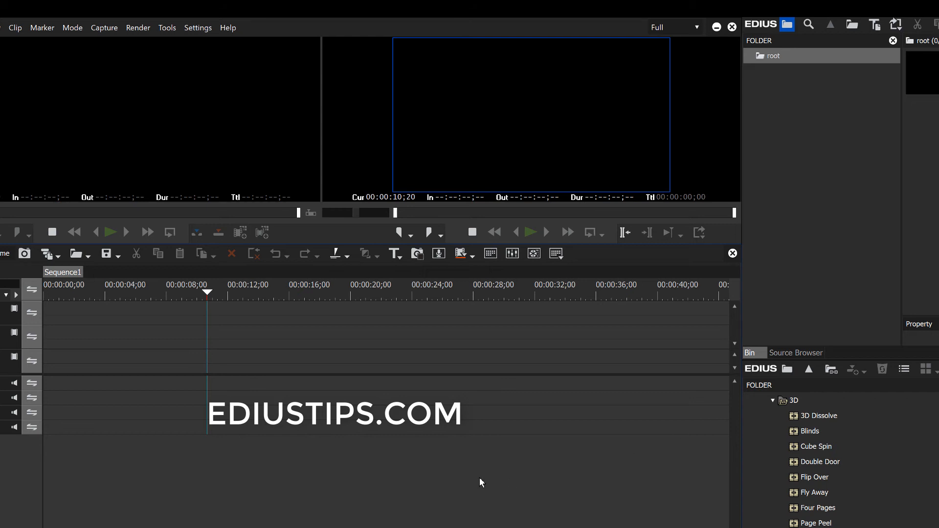
mouse_move(468, 354)
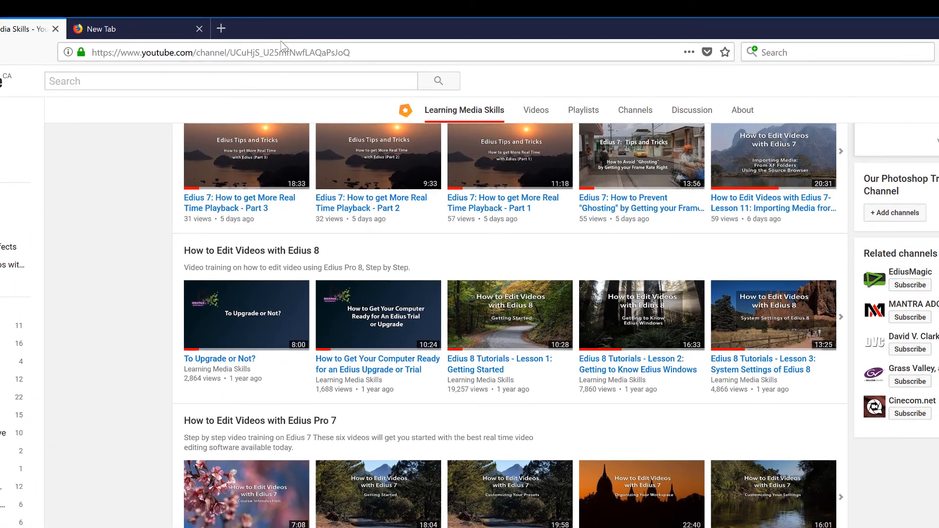
Step: Scroll to the Edius 8 playlist row and reveal Lessons 4 through 8
scroll("up", 3)
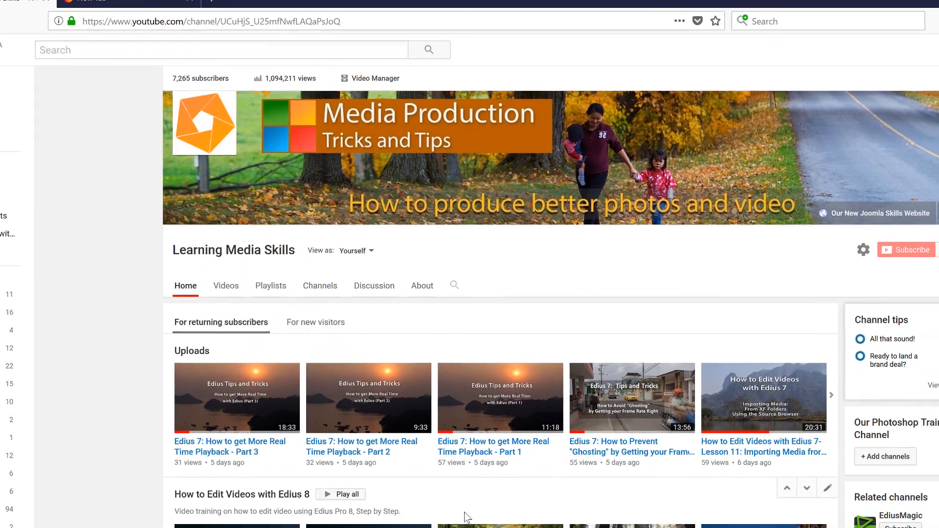
scroll("down", 3)
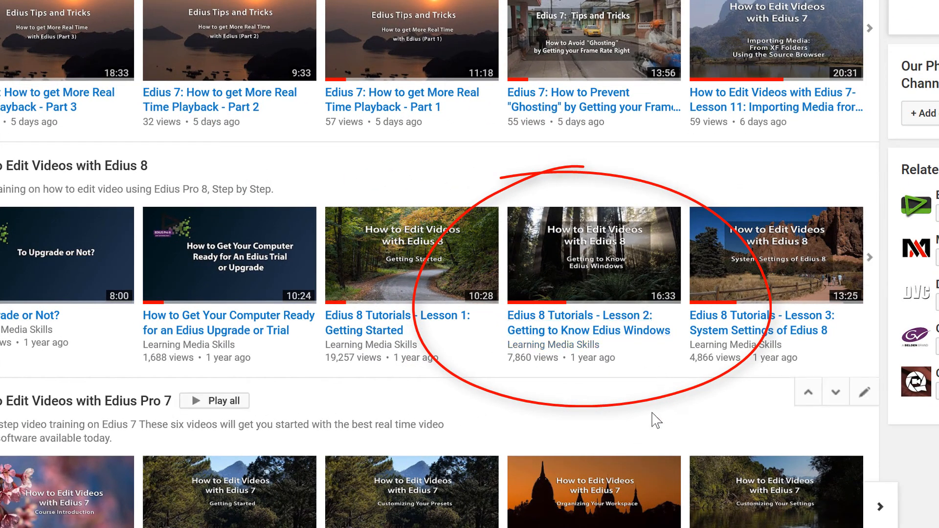
mouse_move(599, 267)
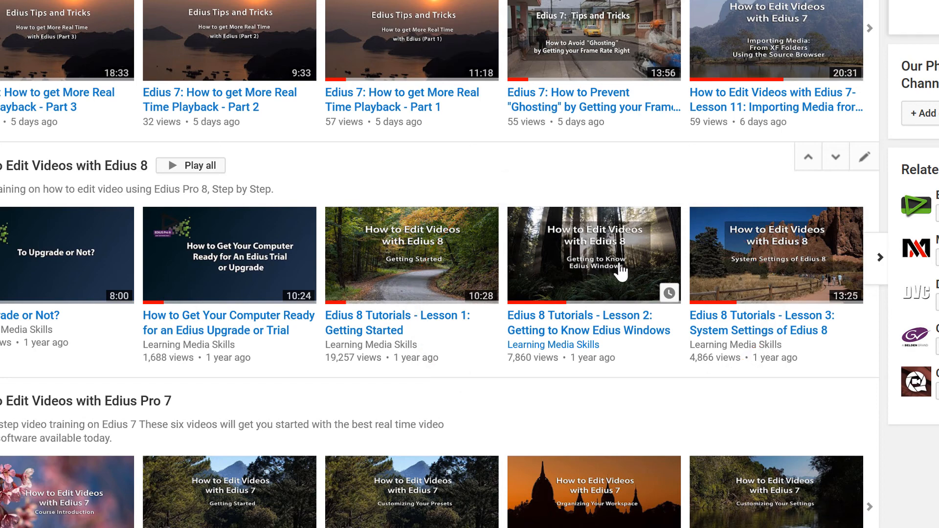
mouse_move(754, 302)
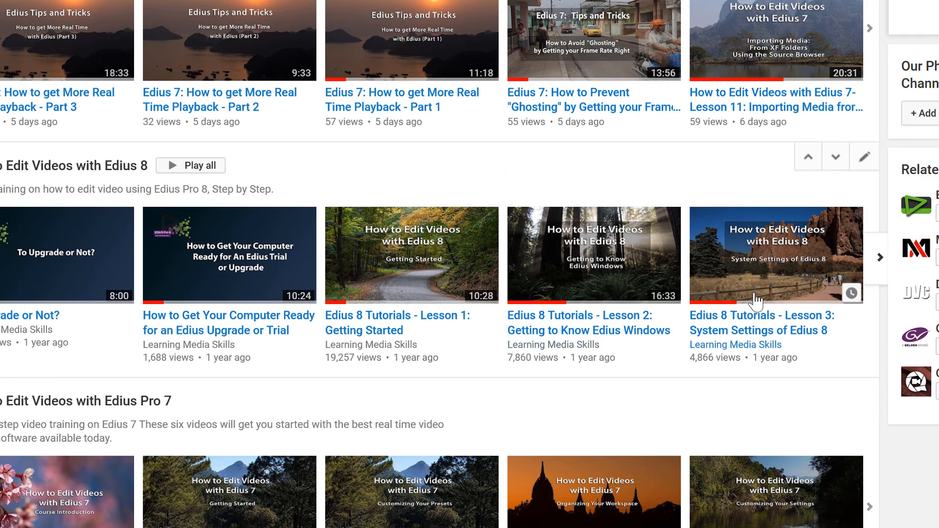
left_click(879, 257)
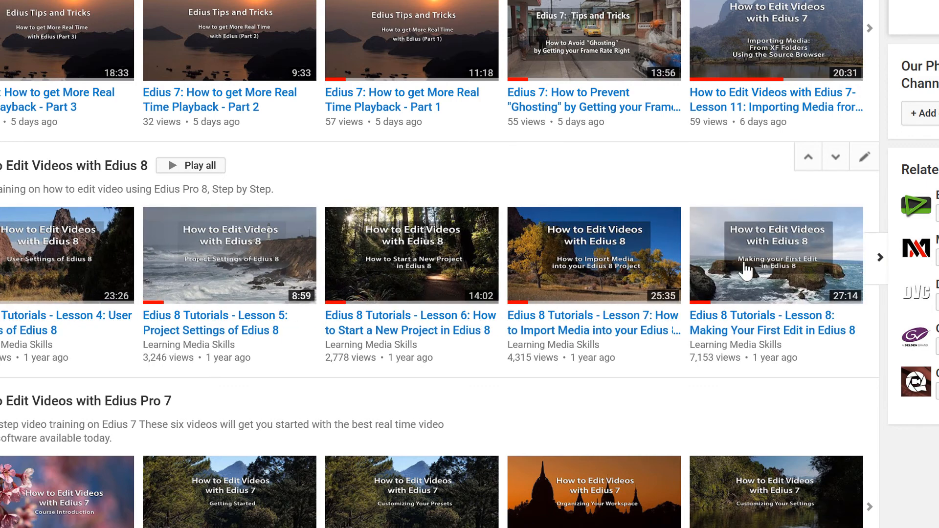
mouse_move(288, 265)
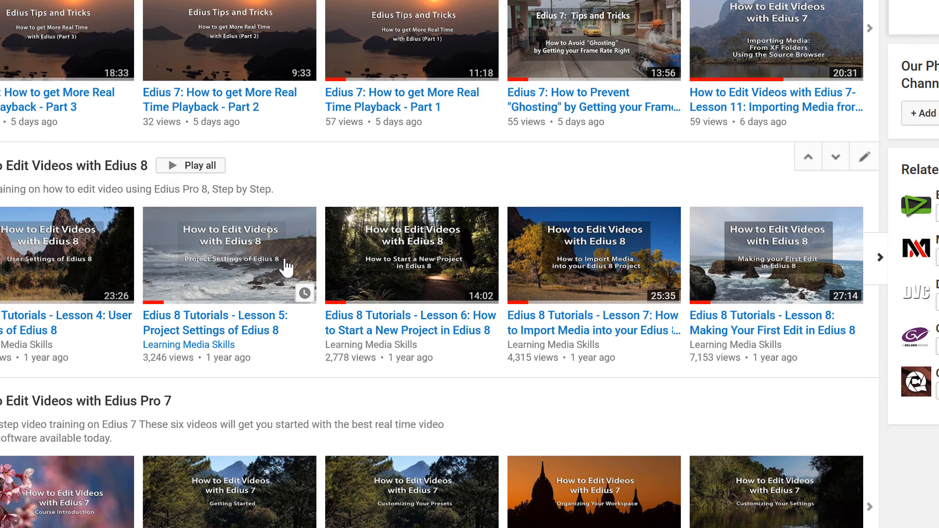
mouse_move(607, 250)
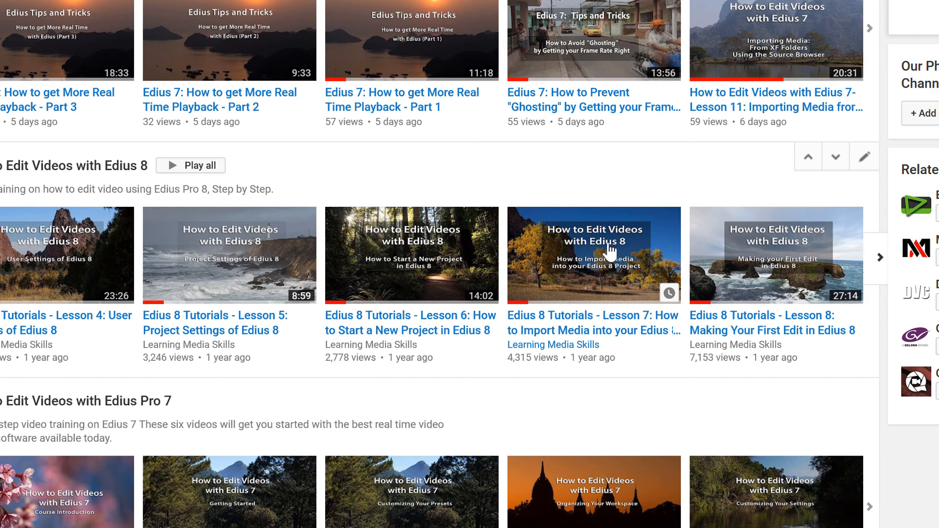
mouse_move(602, 251)
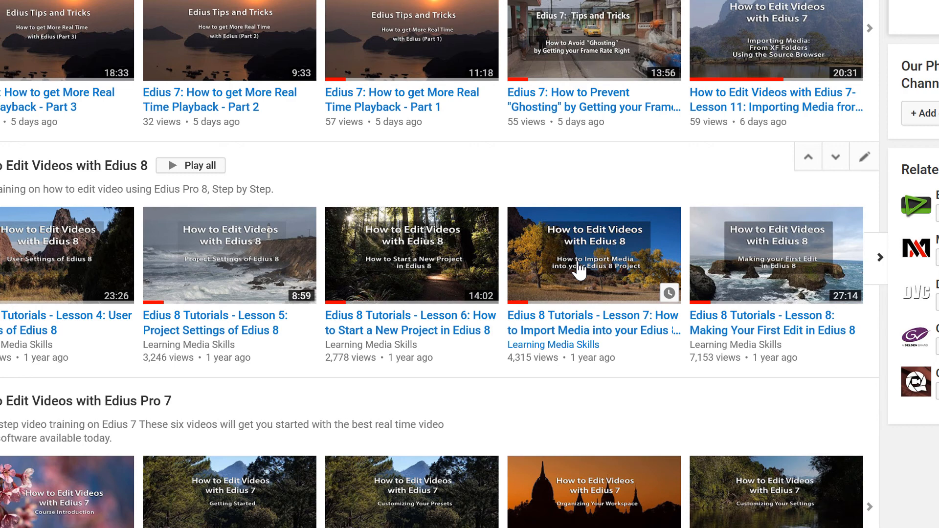
mouse_move(579, 272)
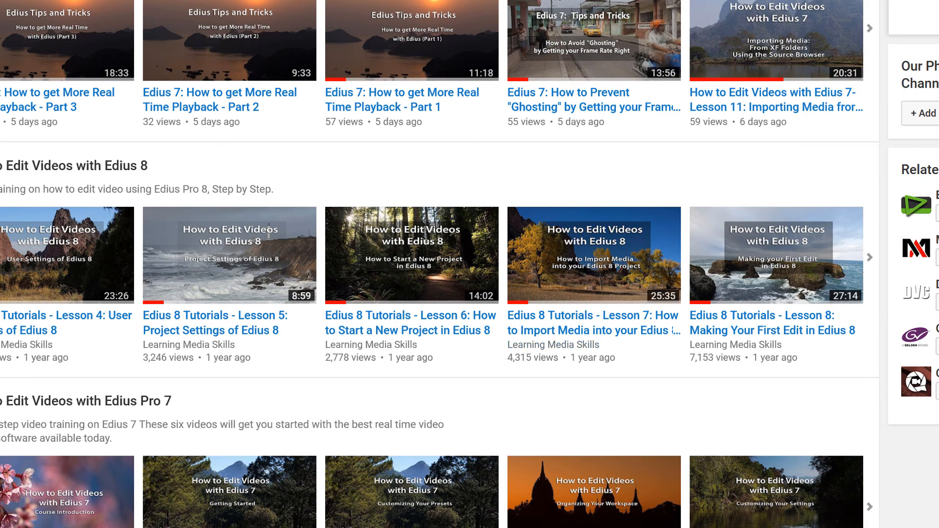